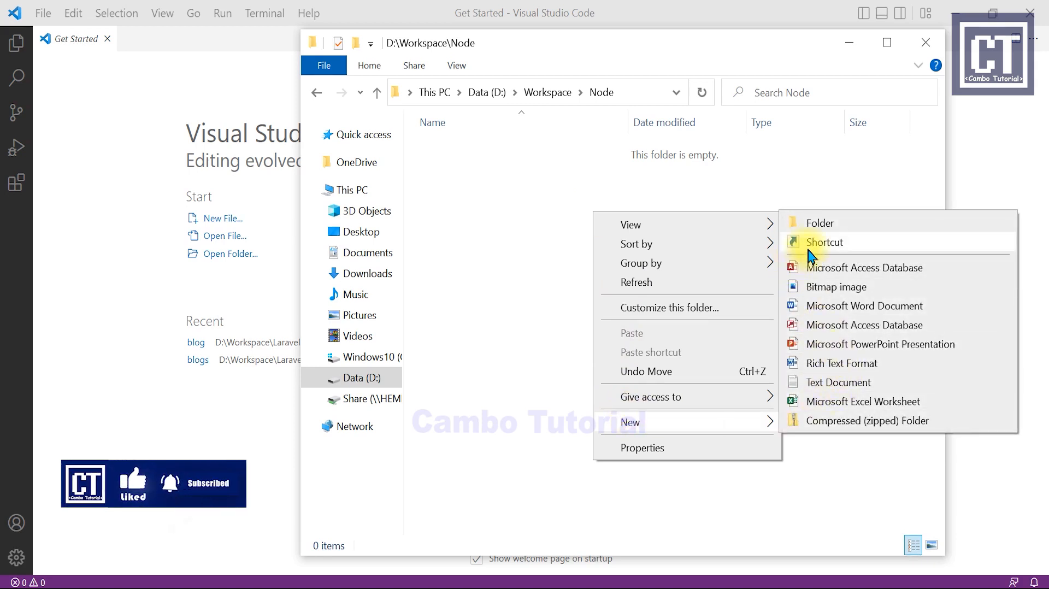
Create index.js as a new file in D:\Workspace\Node and open it in VS Code
{"action": "left_click", "coordinate": [838, 382]}
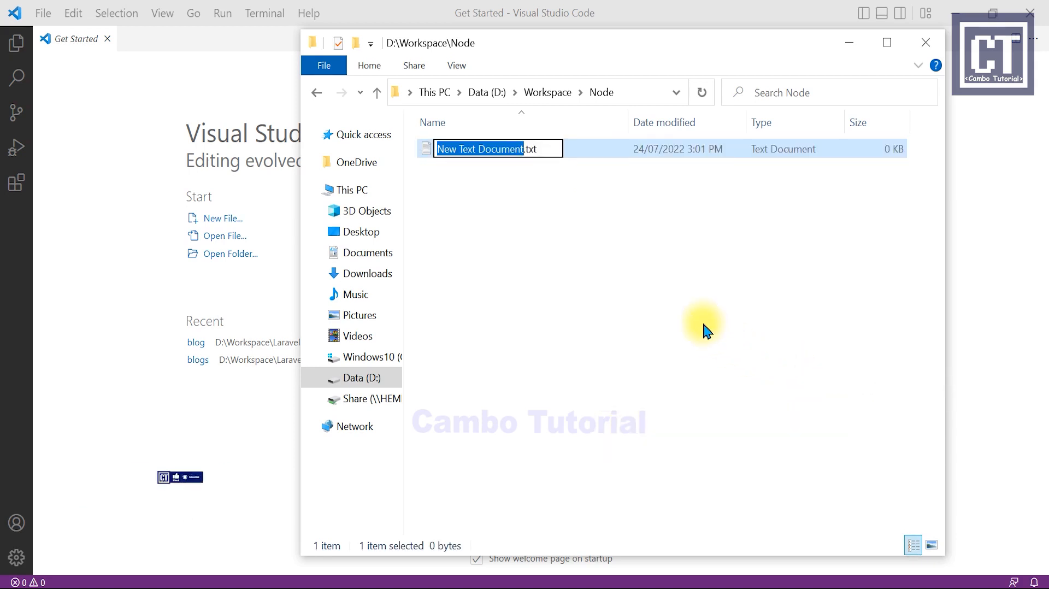
{"action": "type", "text": "index.js"}
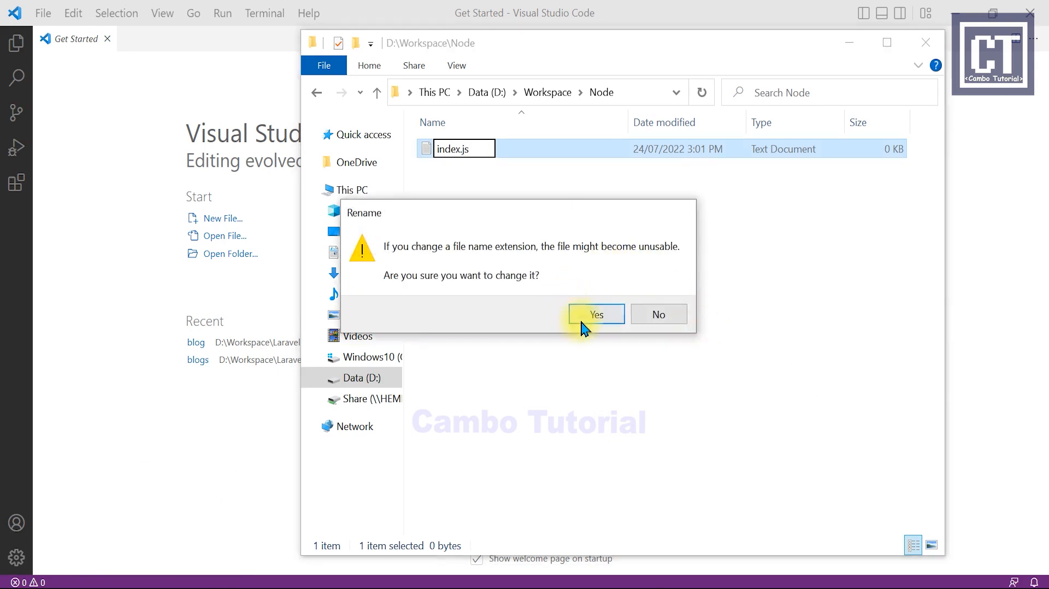
{"action": "left_click", "coordinate": [595, 314]}
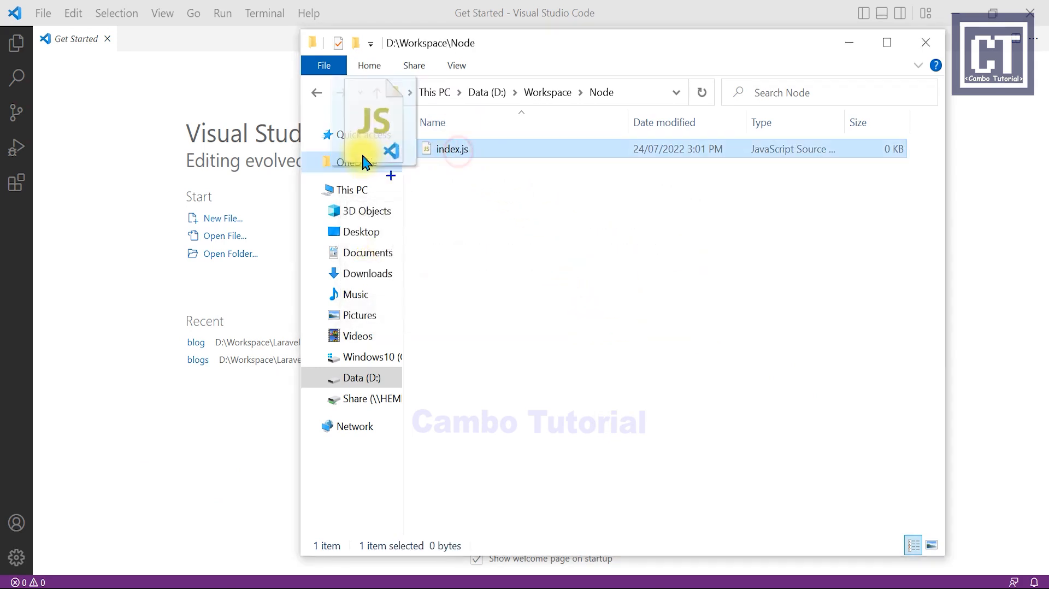
{"action": "double_click", "coordinate": [452, 148]}
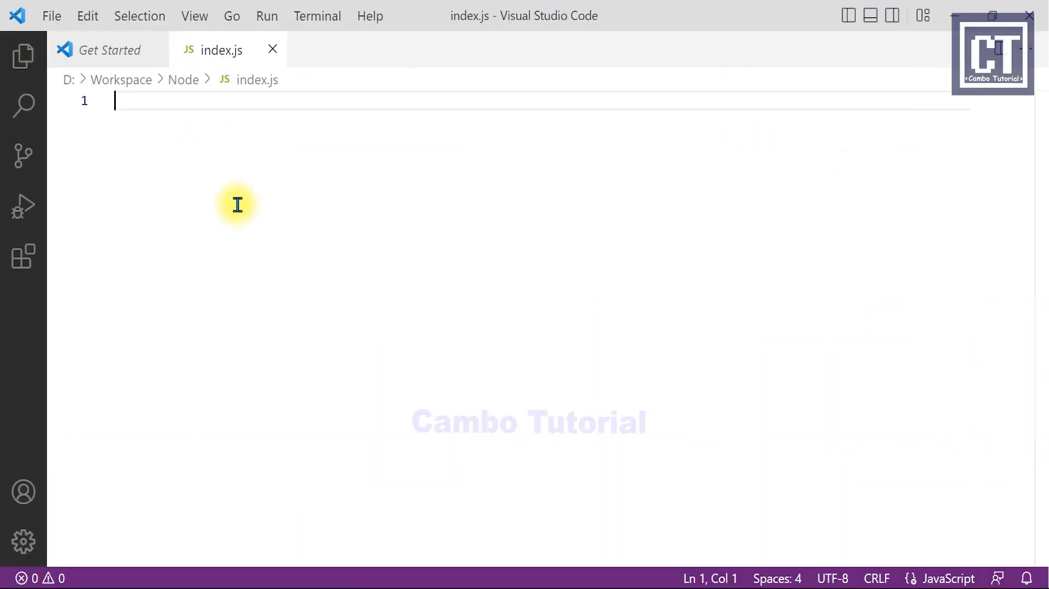
{"action": "mouse_move", "coordinate": [316, 16]}
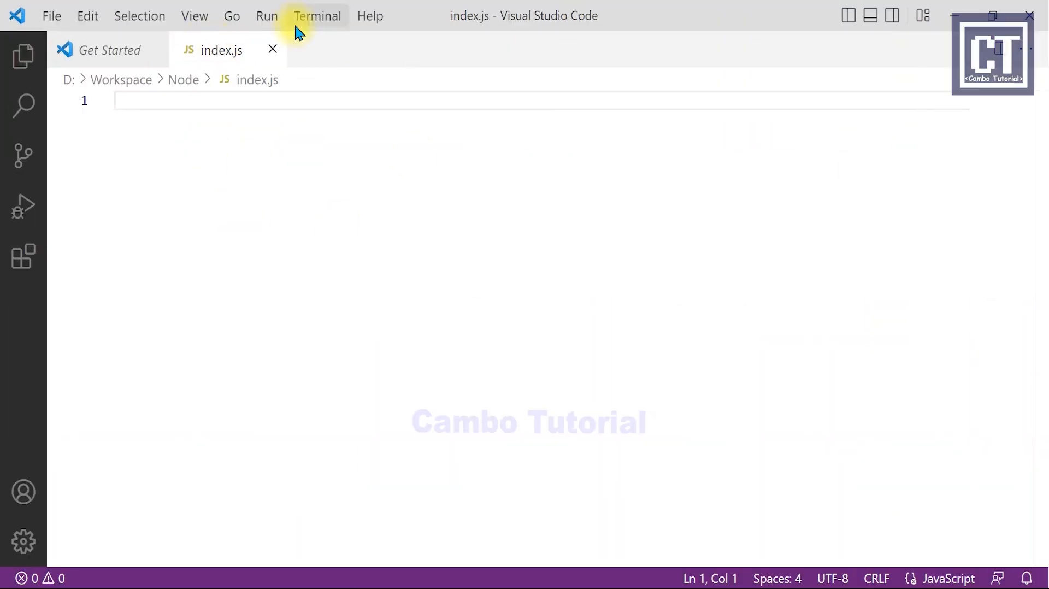
Open a new terminal and change directory to D:\Workspace\Node
{"action": "left_click", "coordinate": [317, 15]}
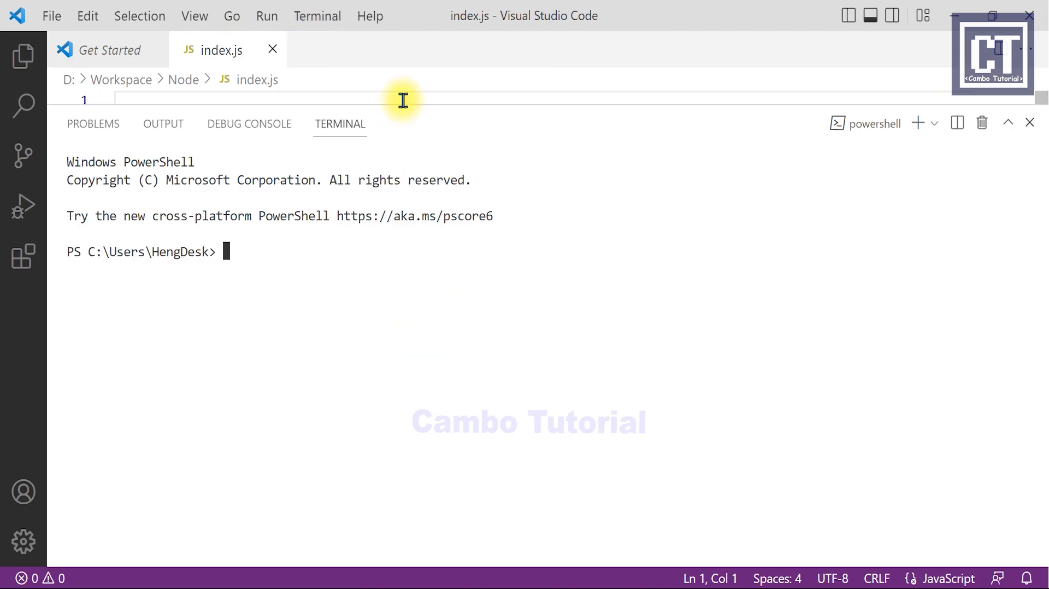
{"action": "type", "text": "cd D:\\"}
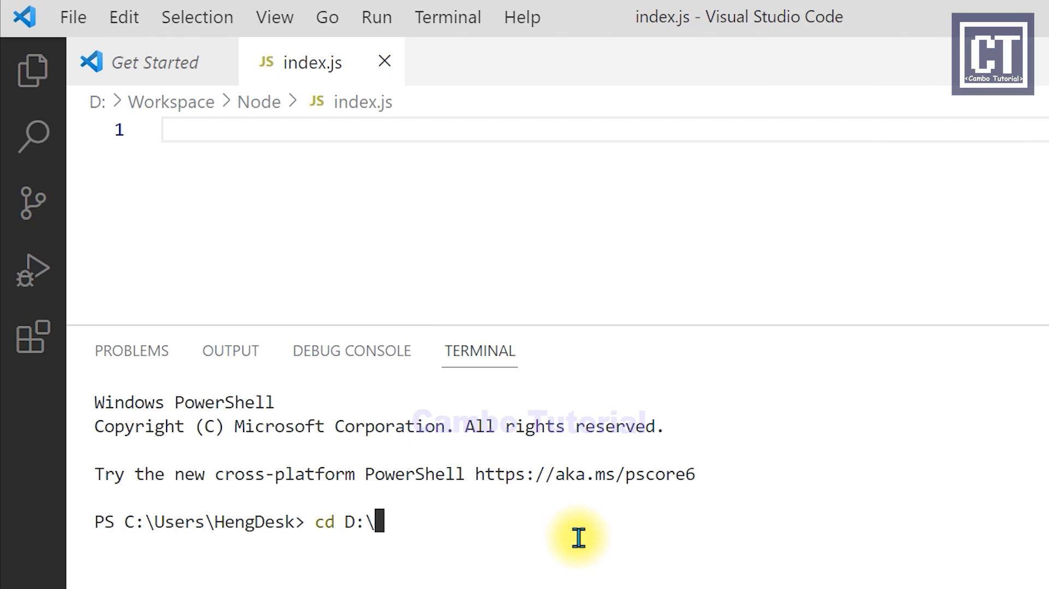
{"action": "type", "text": "Workspace\\Node\\"}
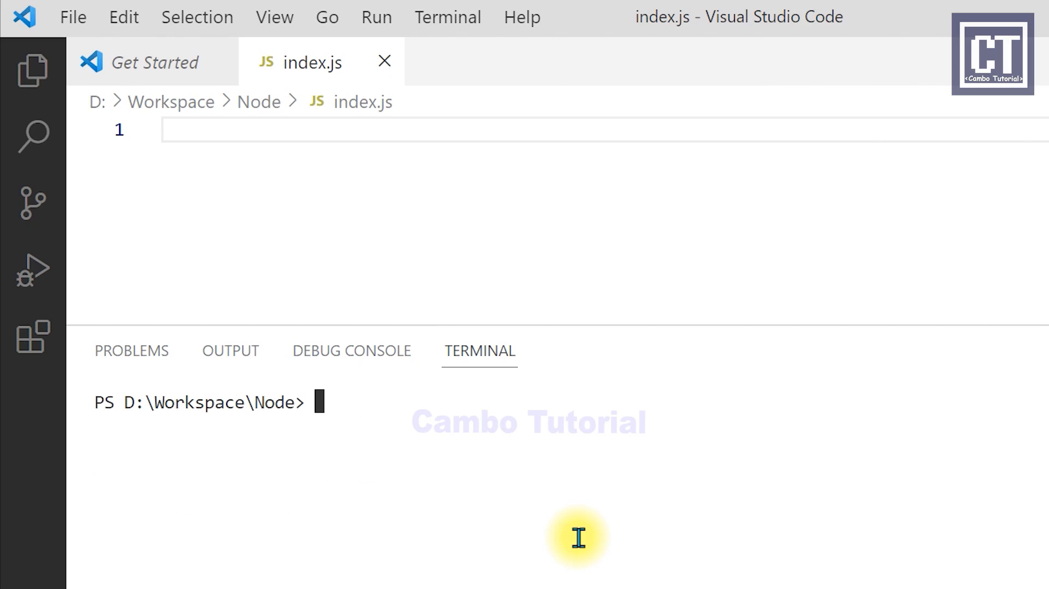
Run npm init with package name nodeqr, accepting the remaining defaults
{"action": "type", "text": "npm ini"}
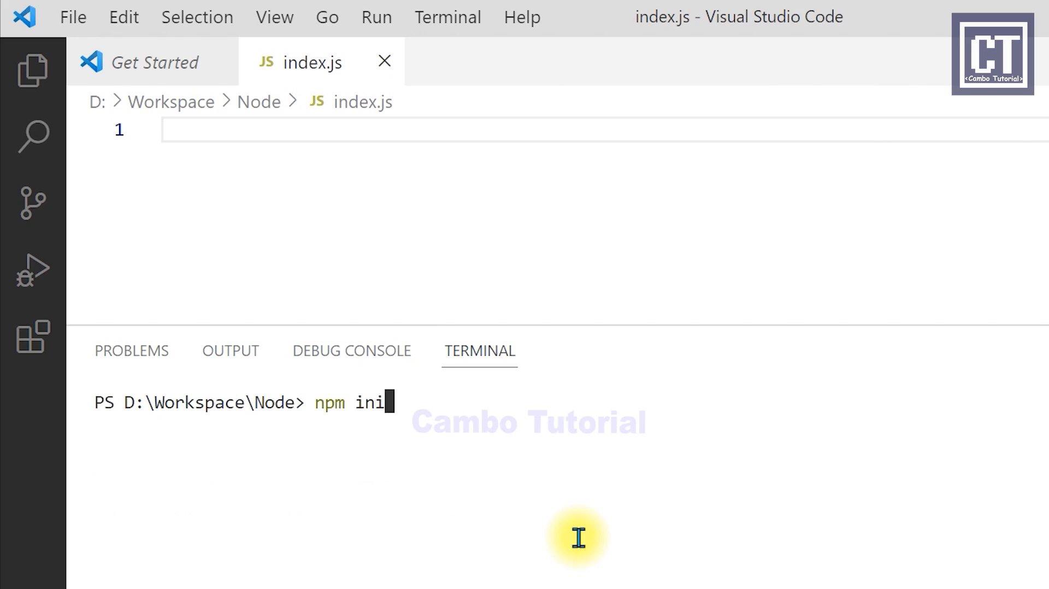
{"action": "type", "text": "t"}
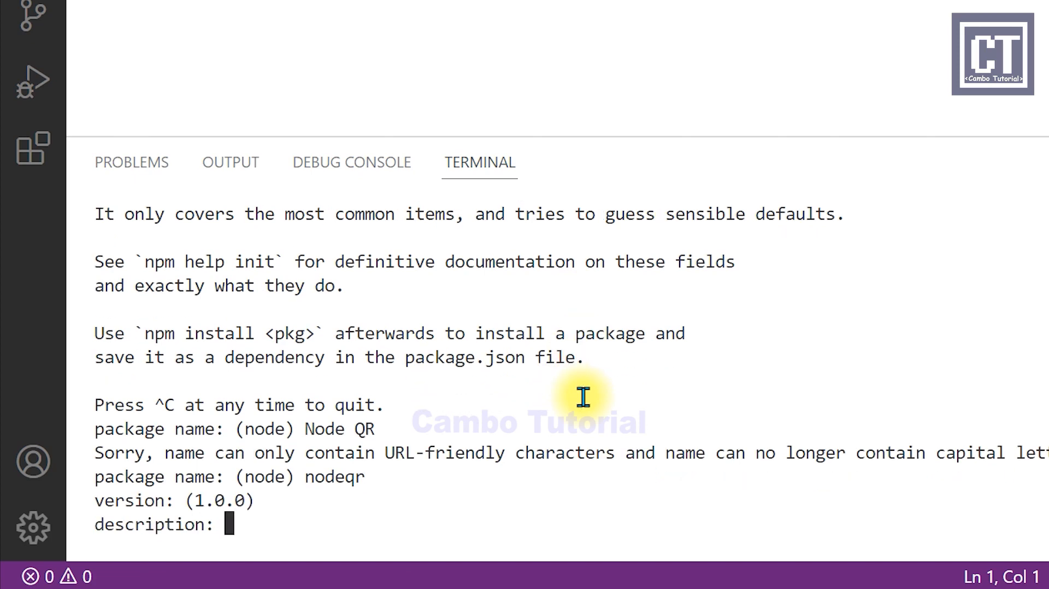
{"action": "key", "text": "enter"}
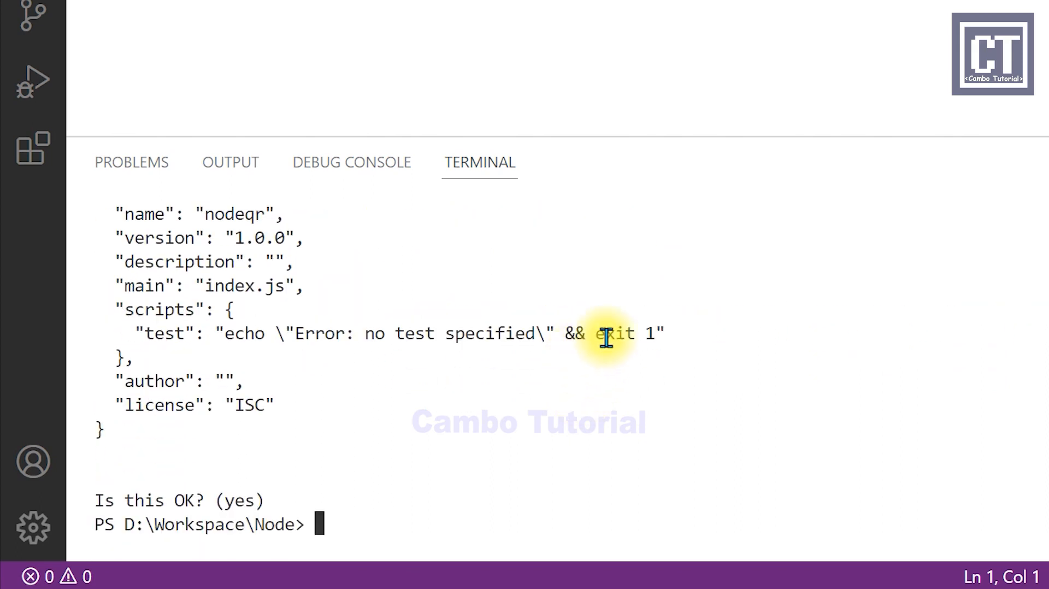
Run npm install qrcode in the terminal
{"action": "type", "text": "npm in"}
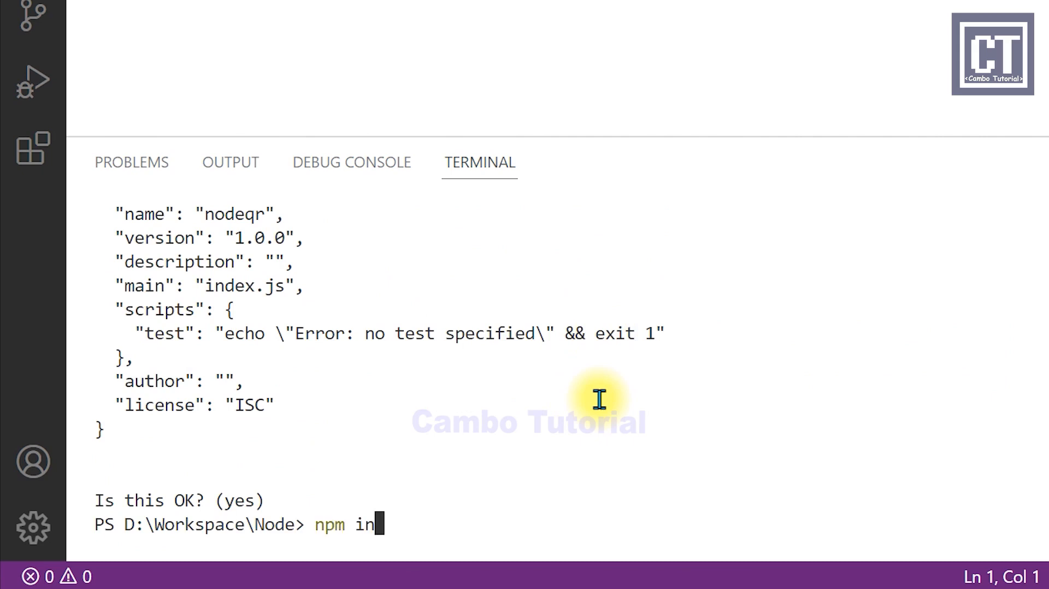
{"action": "type", "text": "stall qr"}
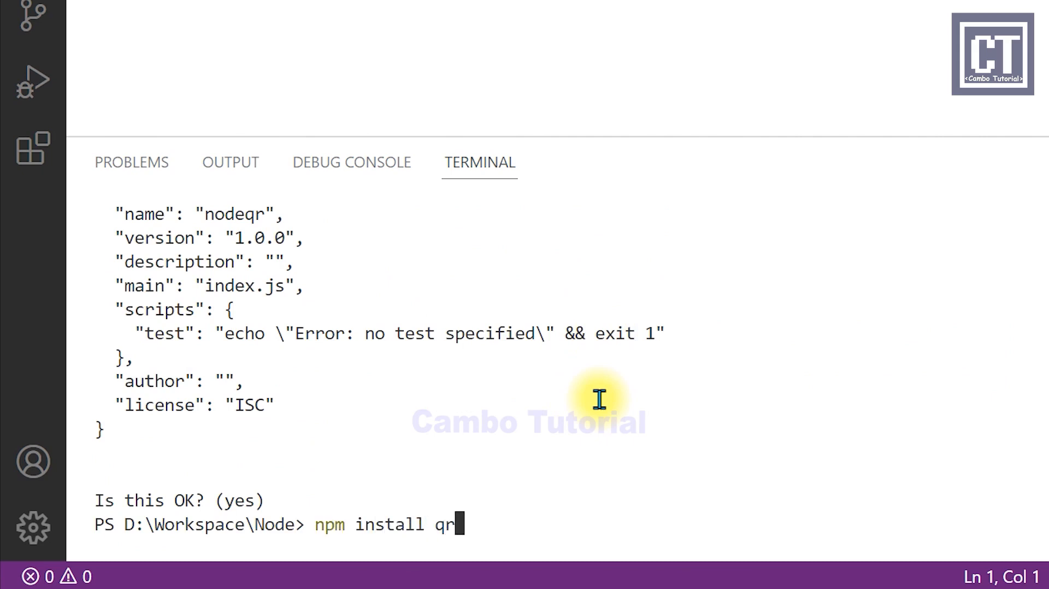
{"action": "type", "text": "code"}
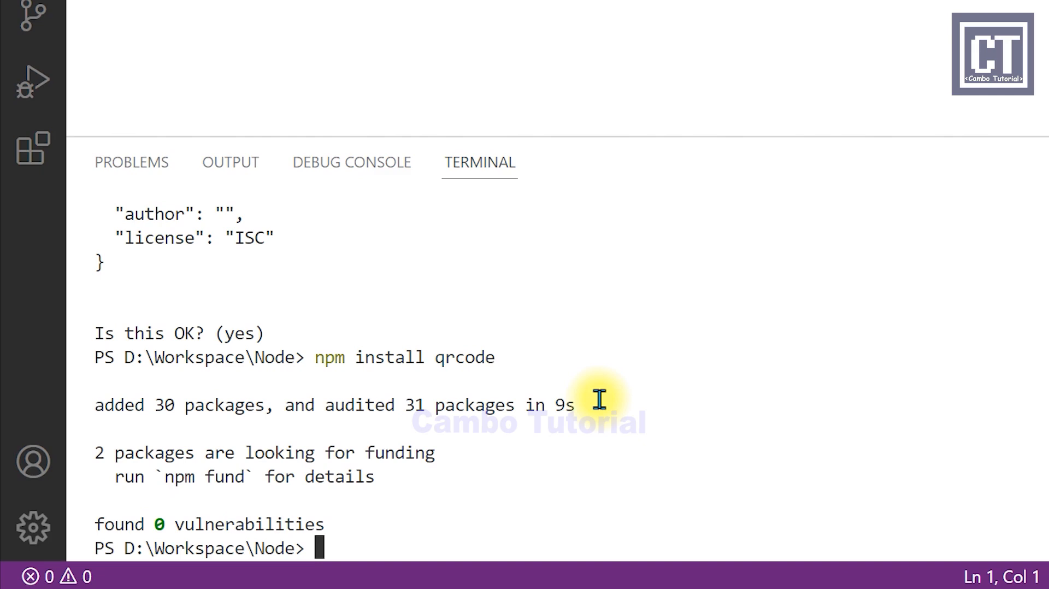
{"action": "mouse_move", "coordinate": [611, 388]}
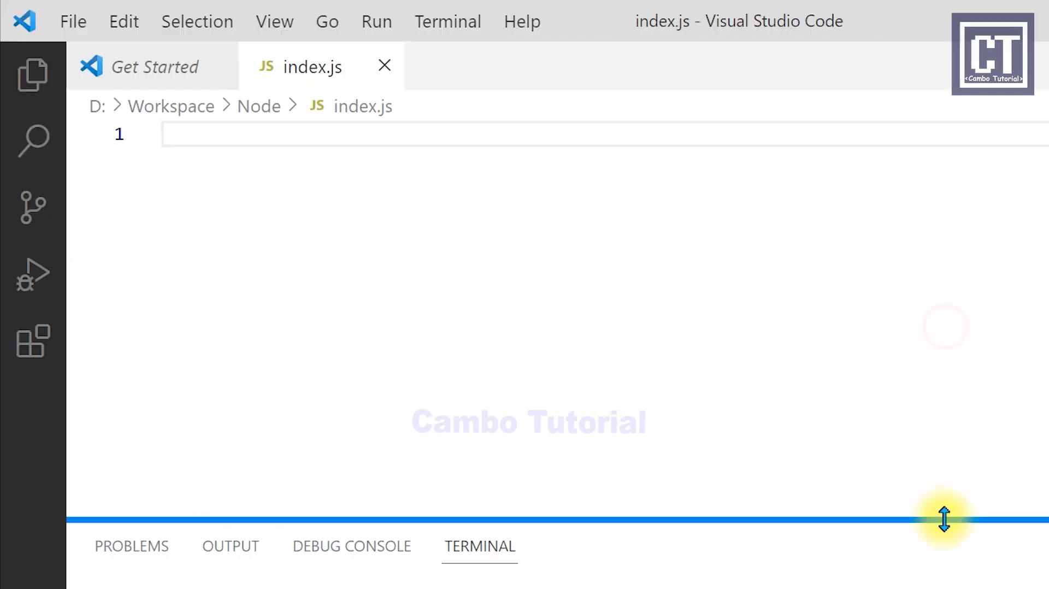
Add const qr = require("qrcode") at the top of index.js
{"action": "type", "text": "const gr"}
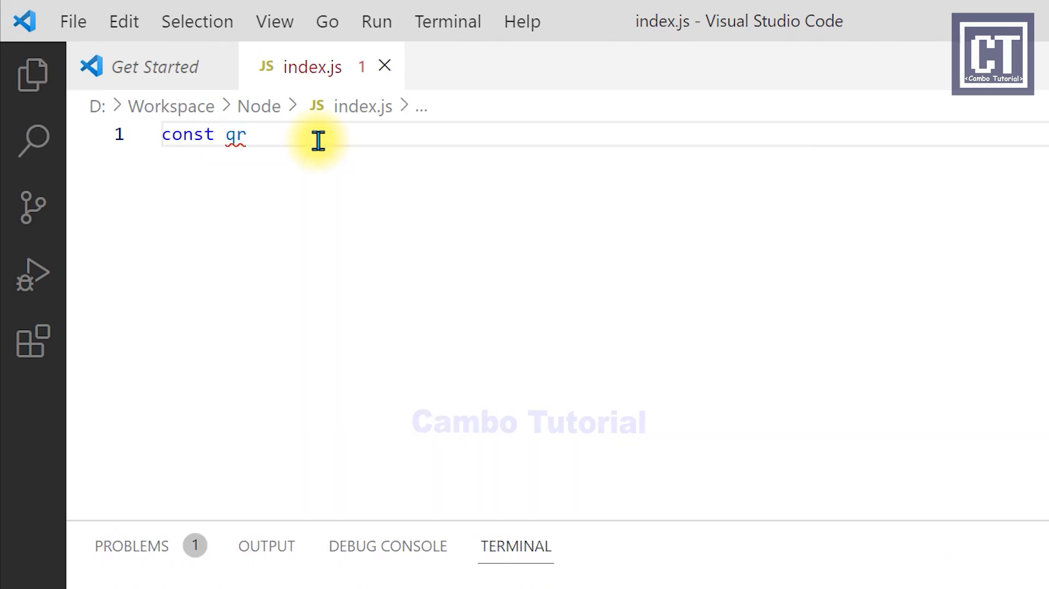
{"action": "type", "text": "= require(\"q\")"}
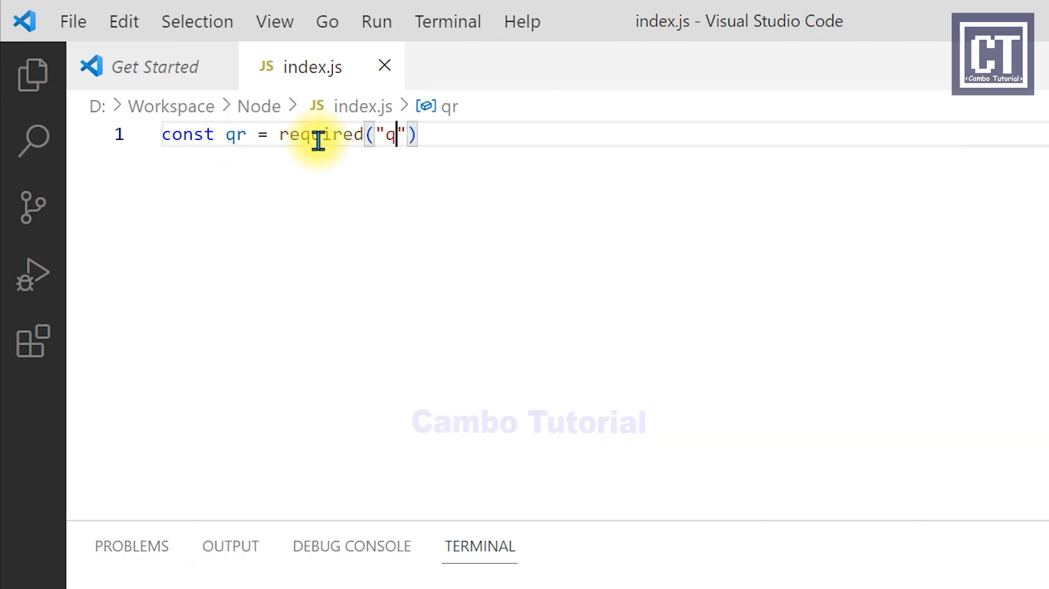
{"action": "type", "text": "rcode"}
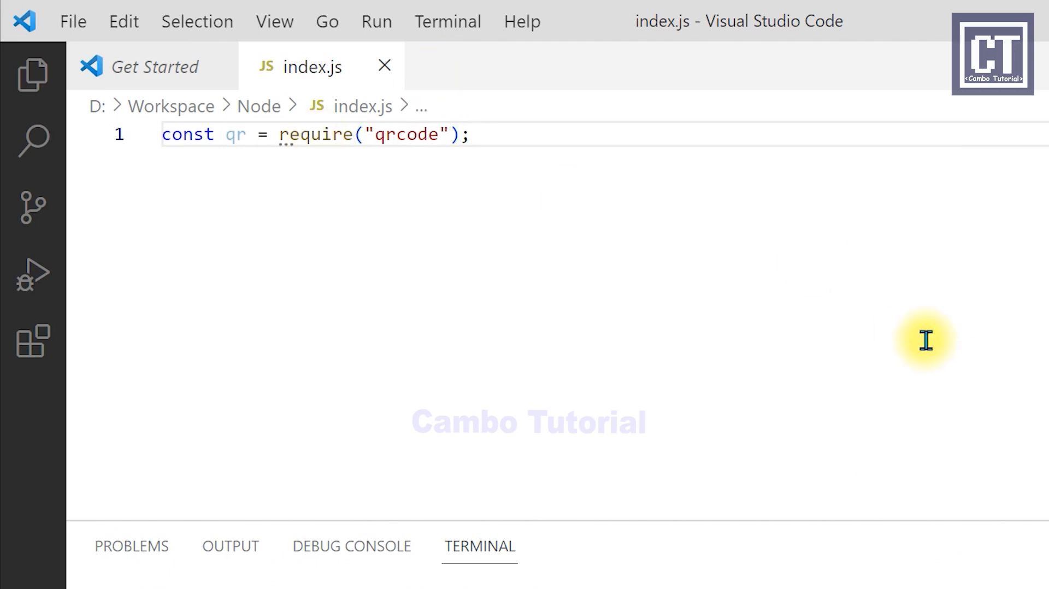
{"action": "type", "text": "let data"}
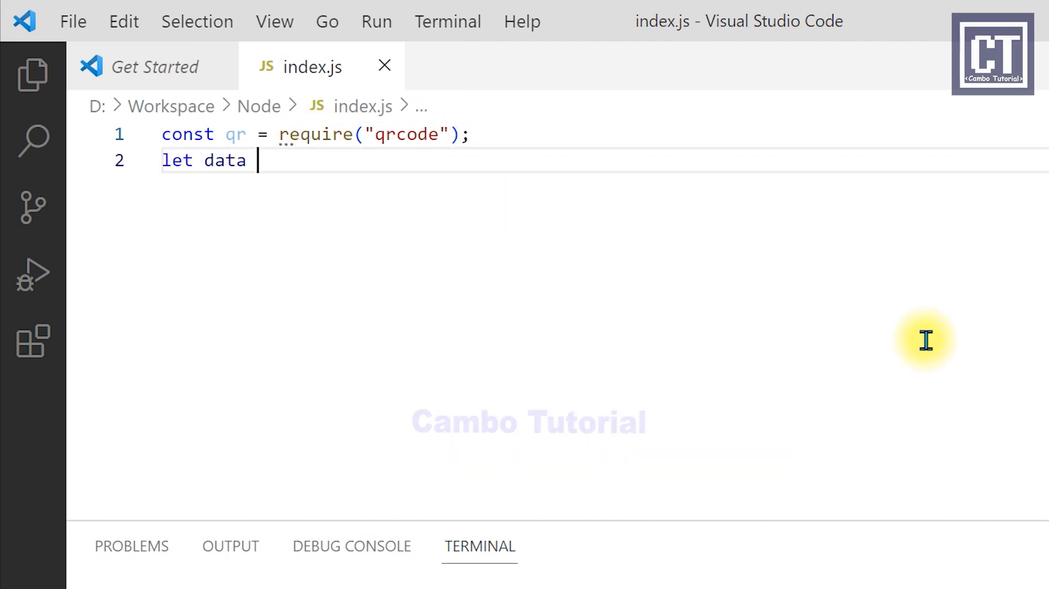
{"action": "type", "text": "= {"}
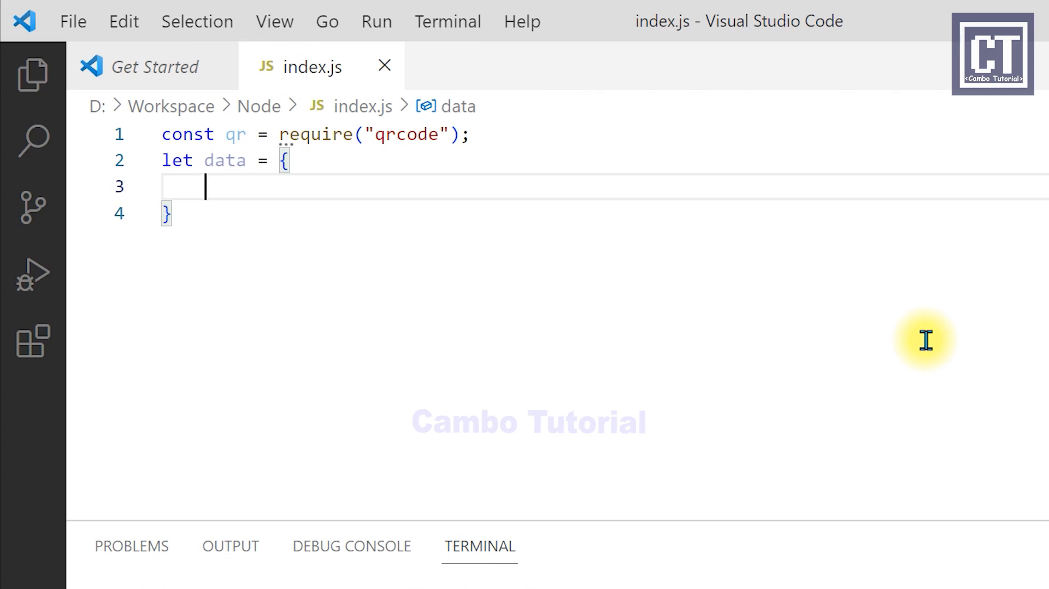
{"action": "type", "text": "\"name\":\"Cambo \""}
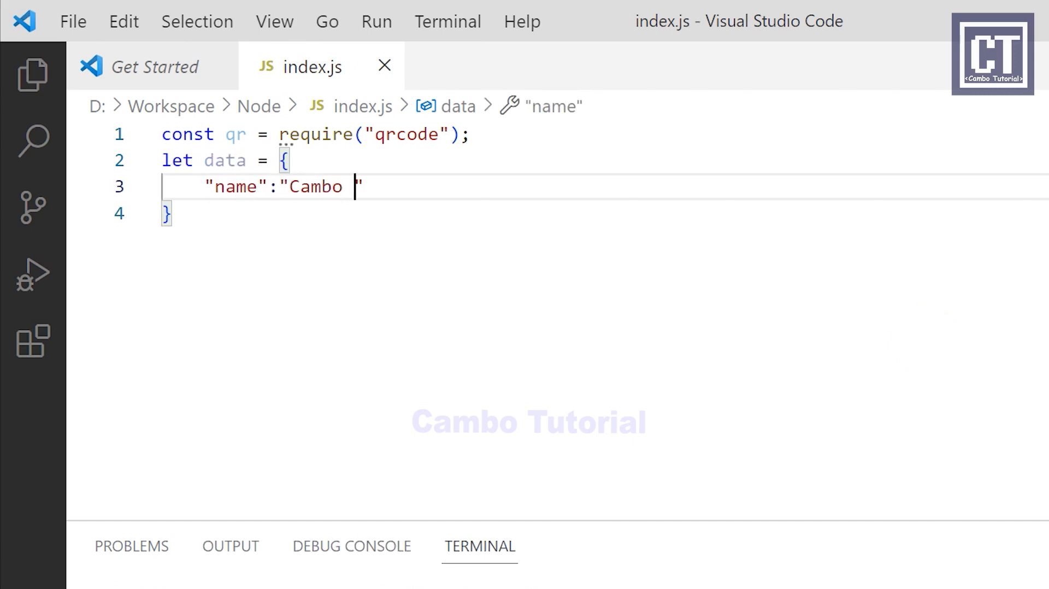
{"action": "type", "text": "Tutorial\","}
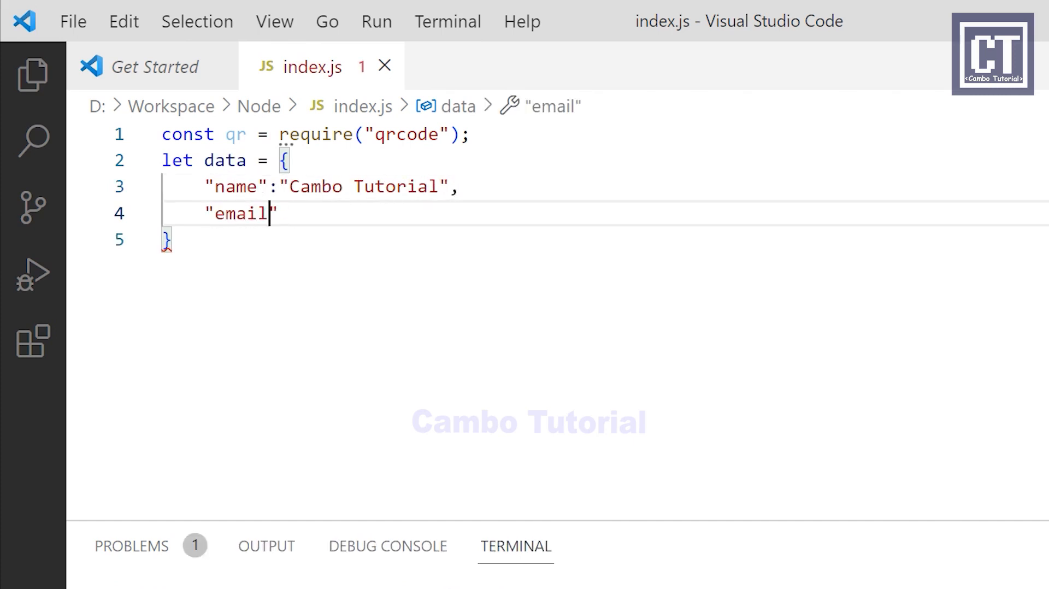
{"action": "type", "text": ": \"\""}
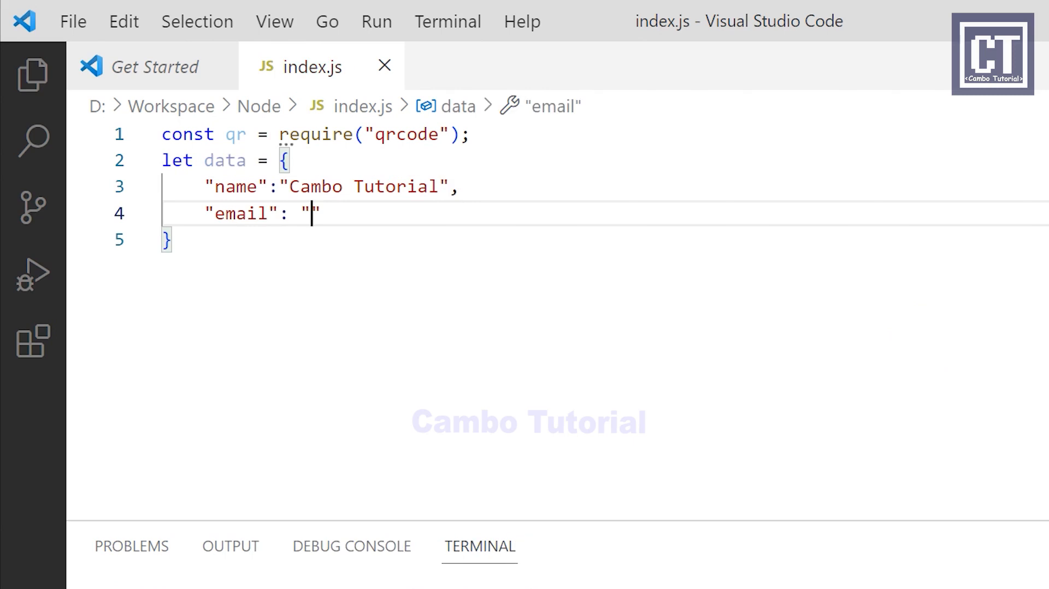
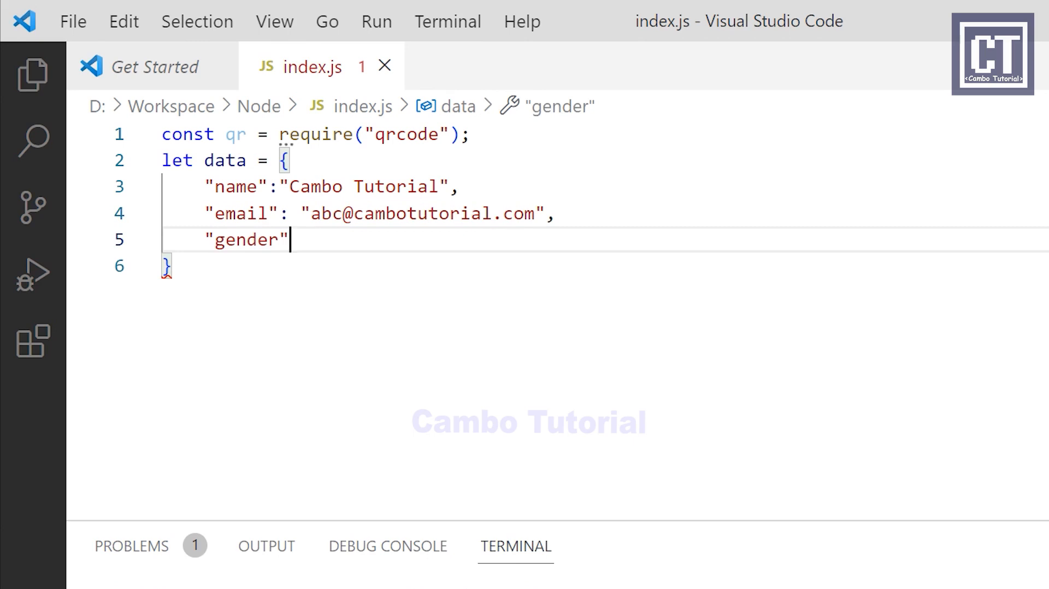
{"action": "type", "text": ": \"male\","}
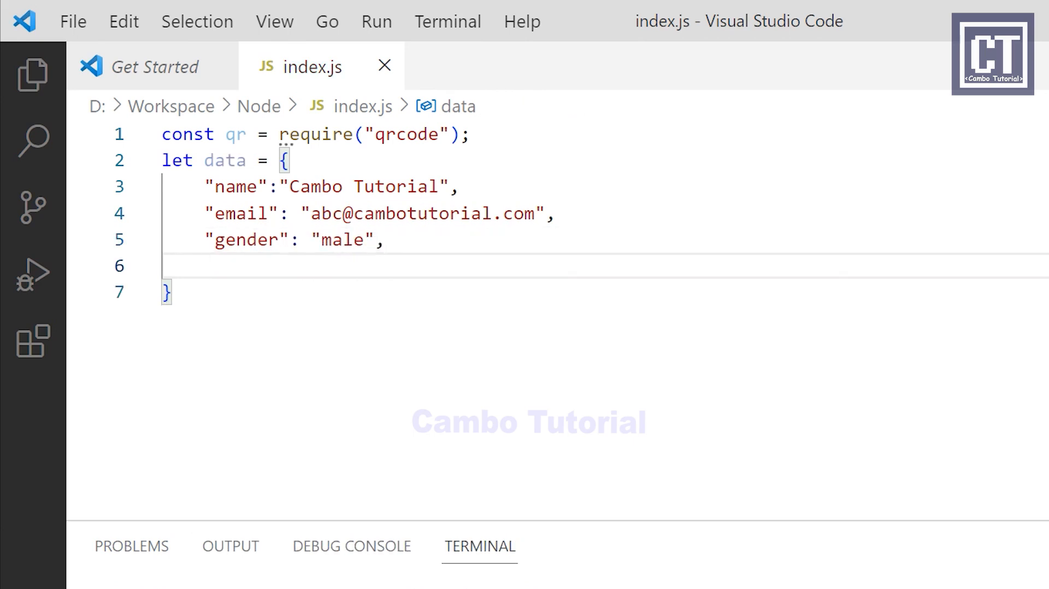
{"action": "type", "text": "\"id\":123"}
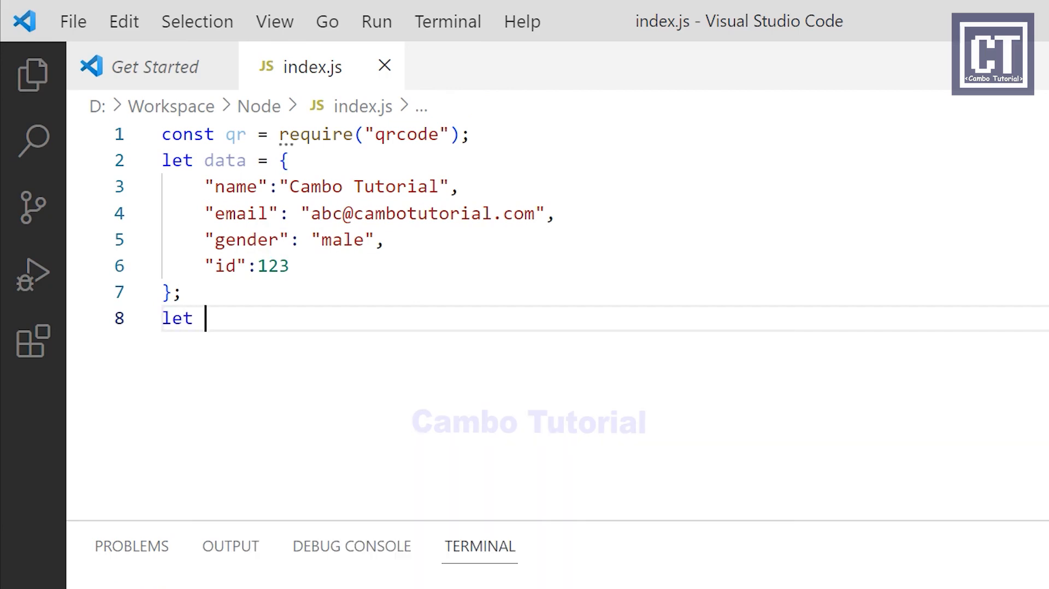
Add let stJson = JSON.stringify(data); below the data object
{"action": "type", "text": "stJson ="}
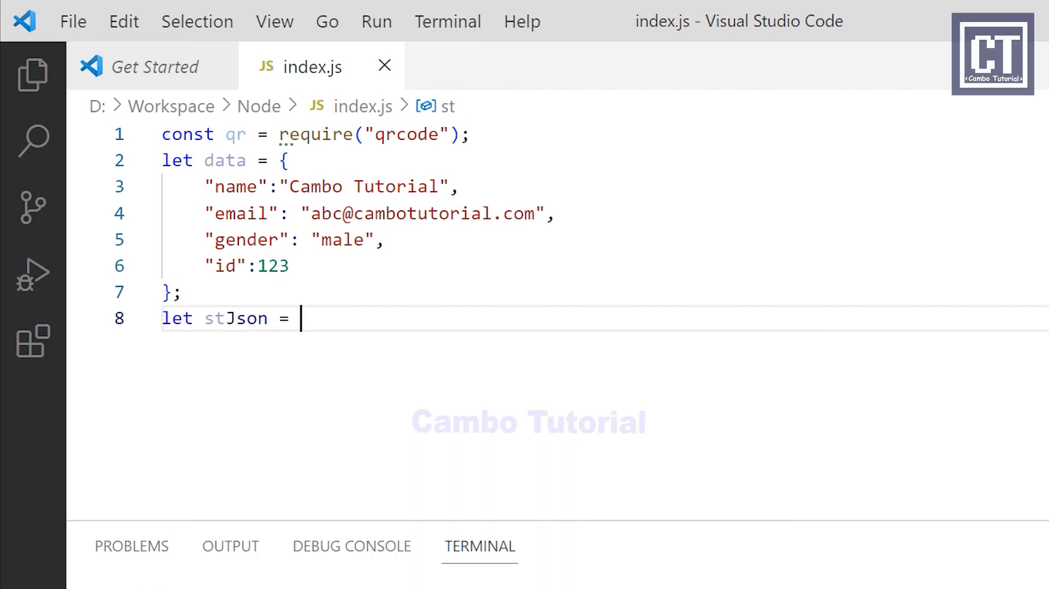
{"action": "type", "text": "JSON.stringify"}
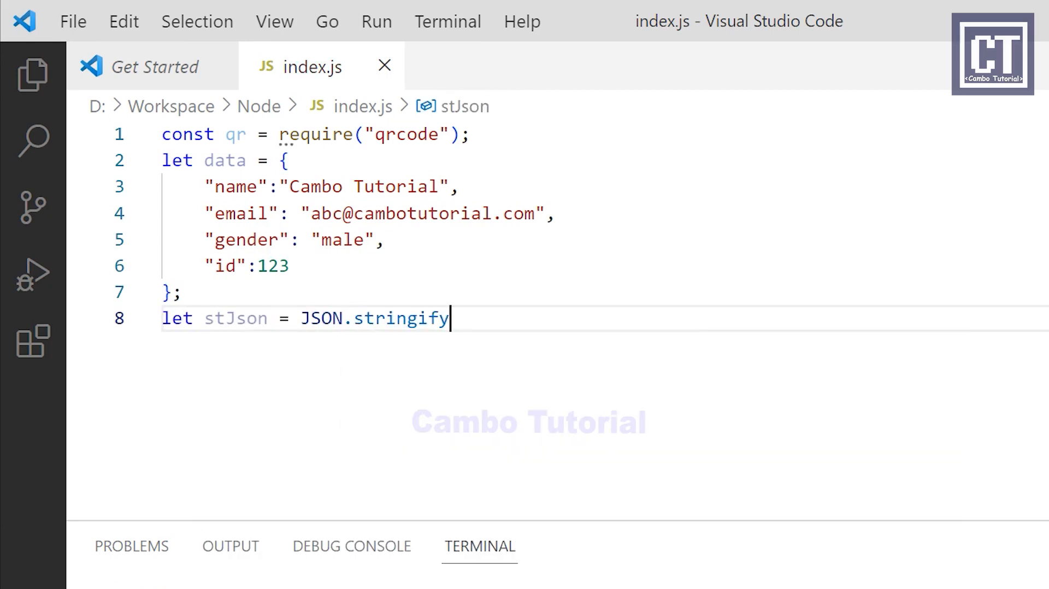
{"action": "type", "text": "(data);"}
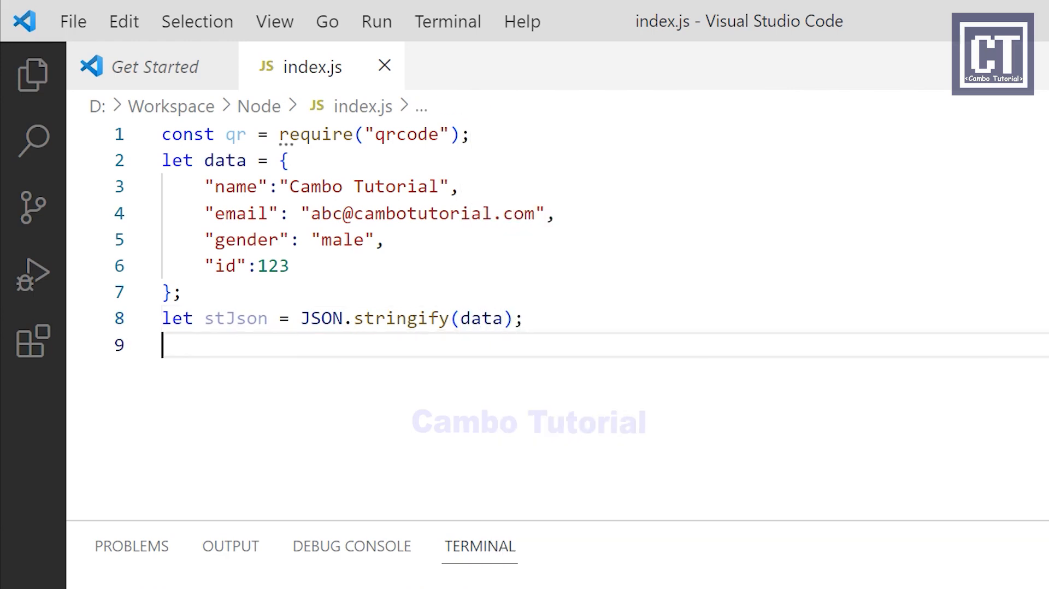
{"action": "type", "text": "qr.toString("}
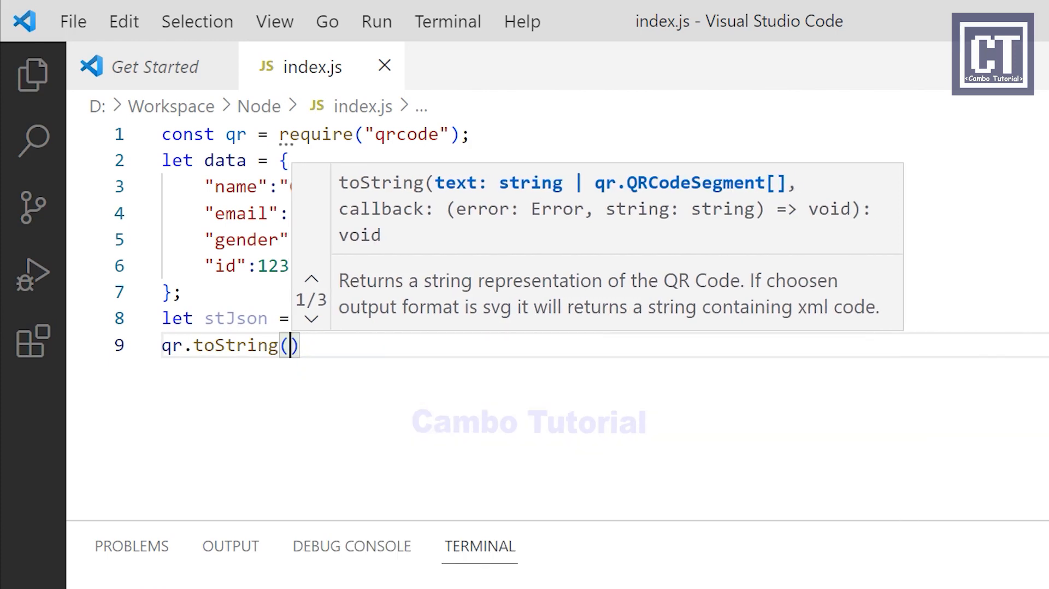
Write qr.toString(stJson, {type:"terminal"}) with a callback logging "error" or the code
{"action": "type", "text": "stJson,{}"}
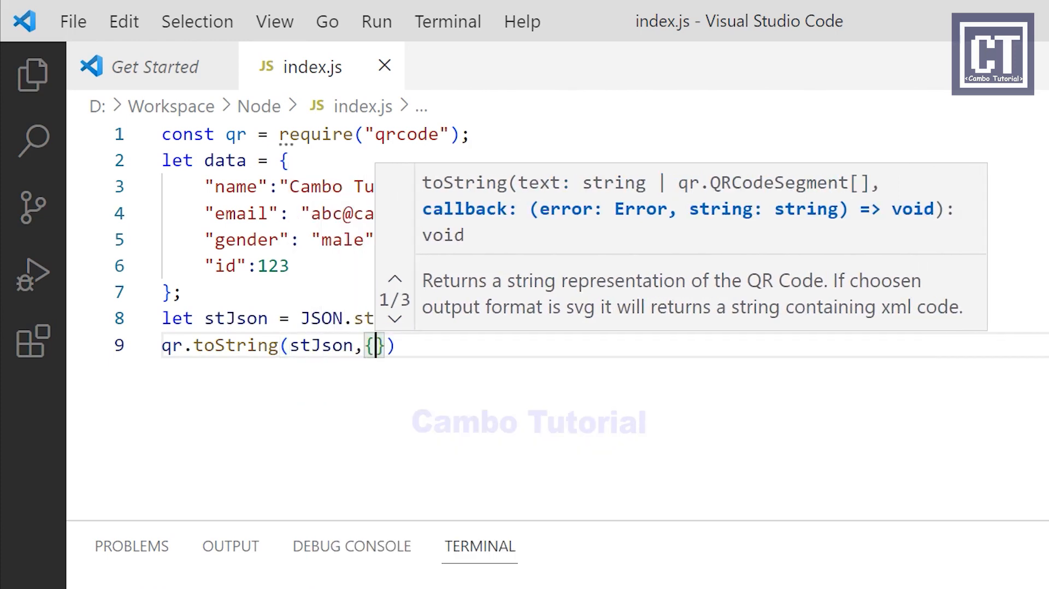
{"action": "type", "text": "type:\""}
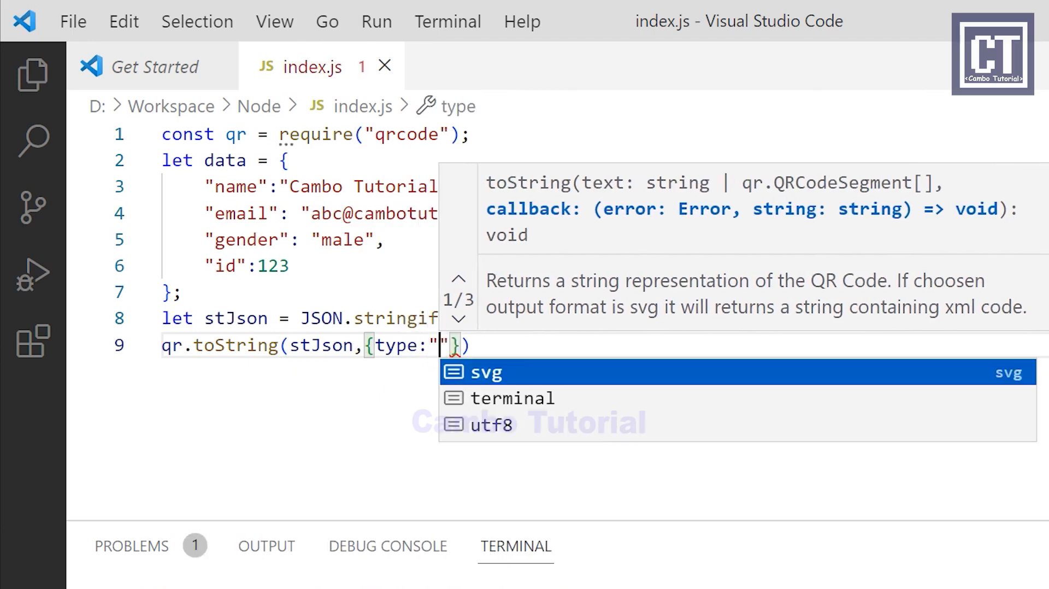
{"action": "type", "text": "terminal\"},function("}
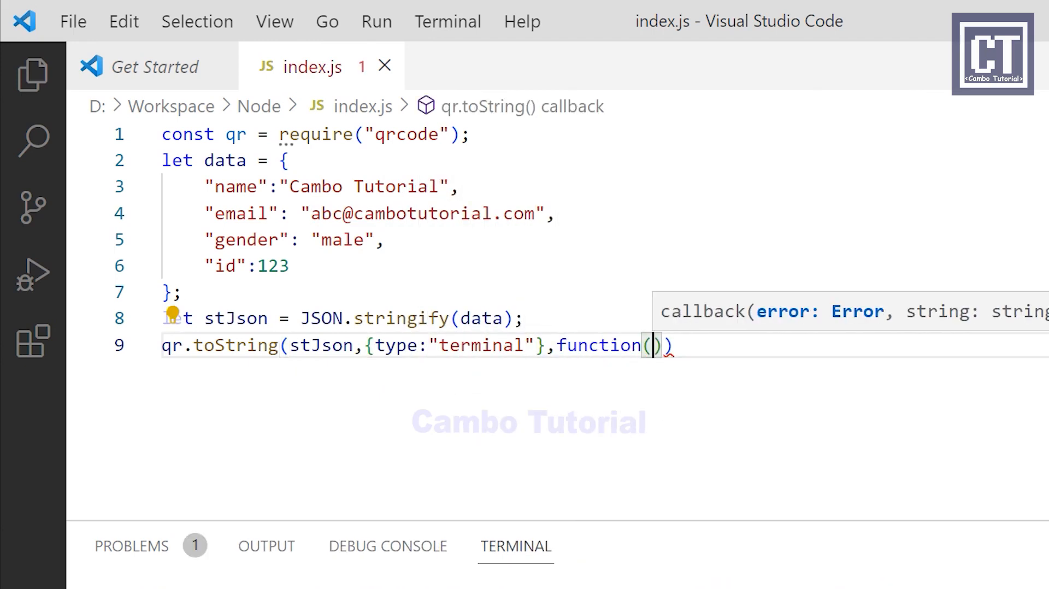
{"action": "type", "text": "err,code"}
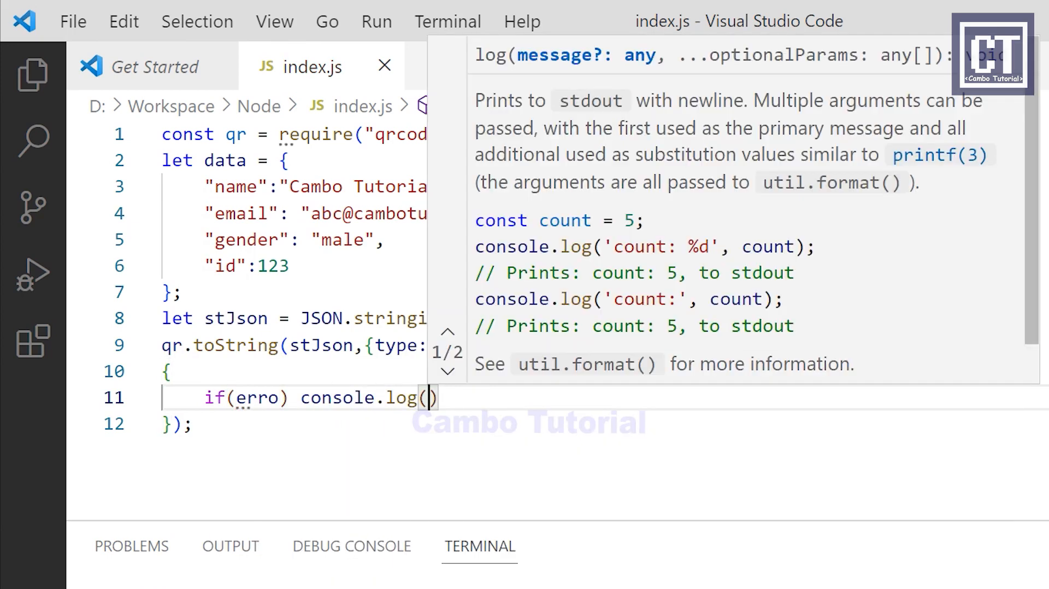
{"action": "type", "text": "\"error\""}
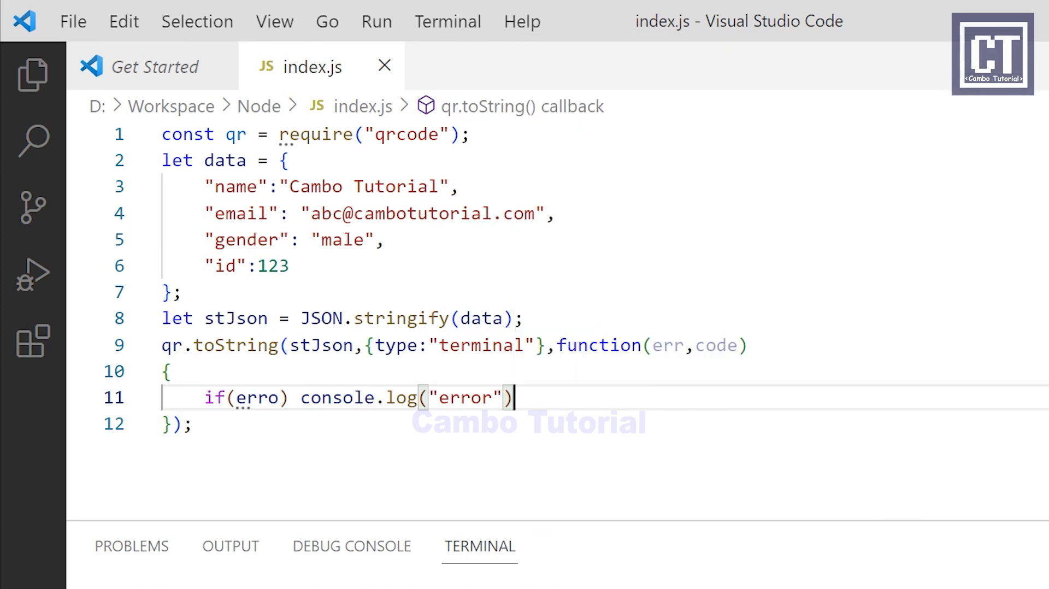
{"action": "key", "text": "Enter"}
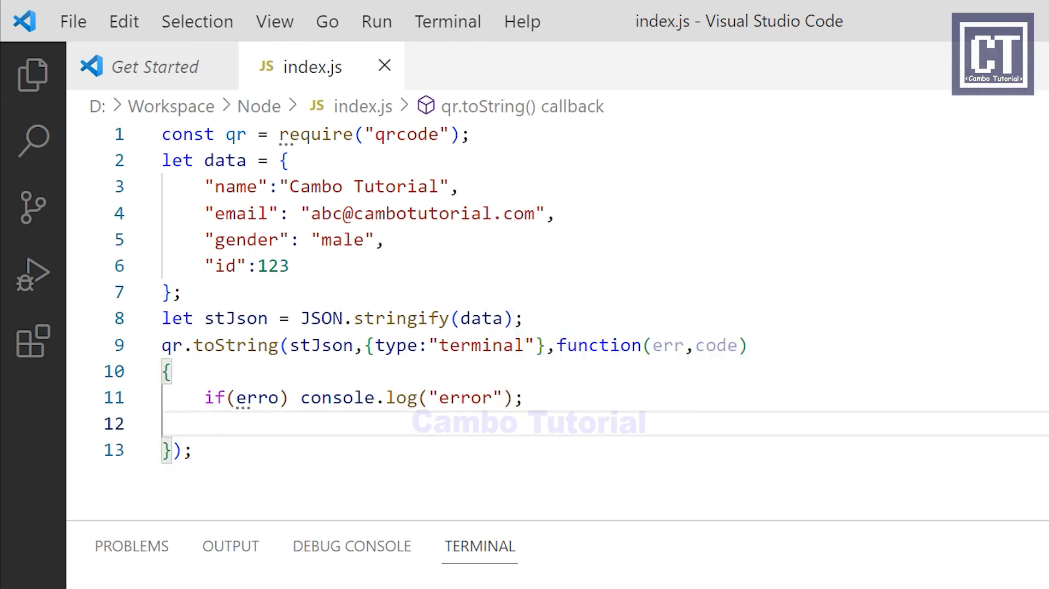
{"action": "type", "text": "console.log"}
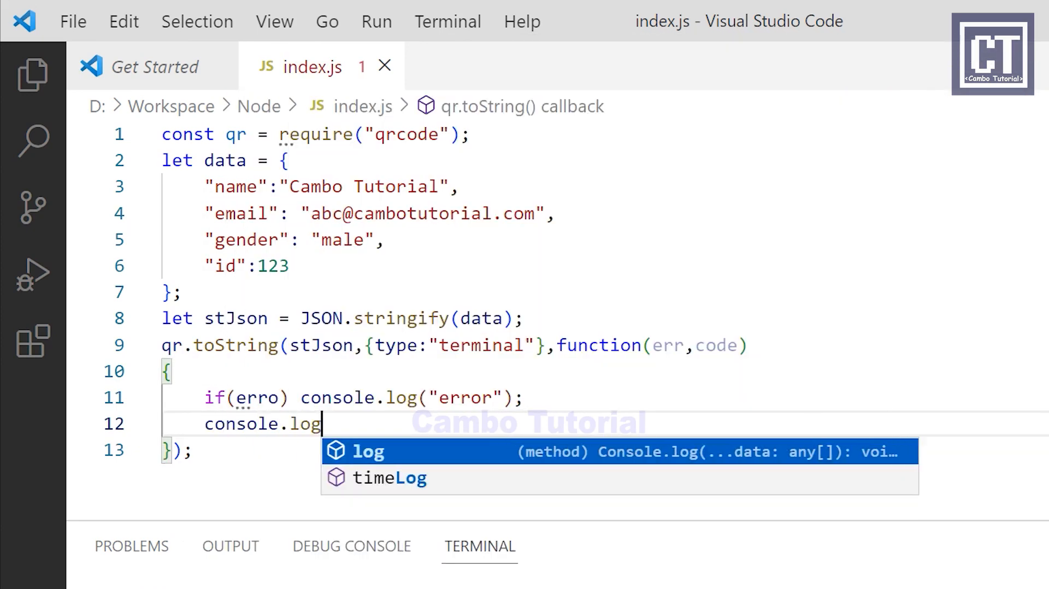
{"action": "type", "text": "(code);"}
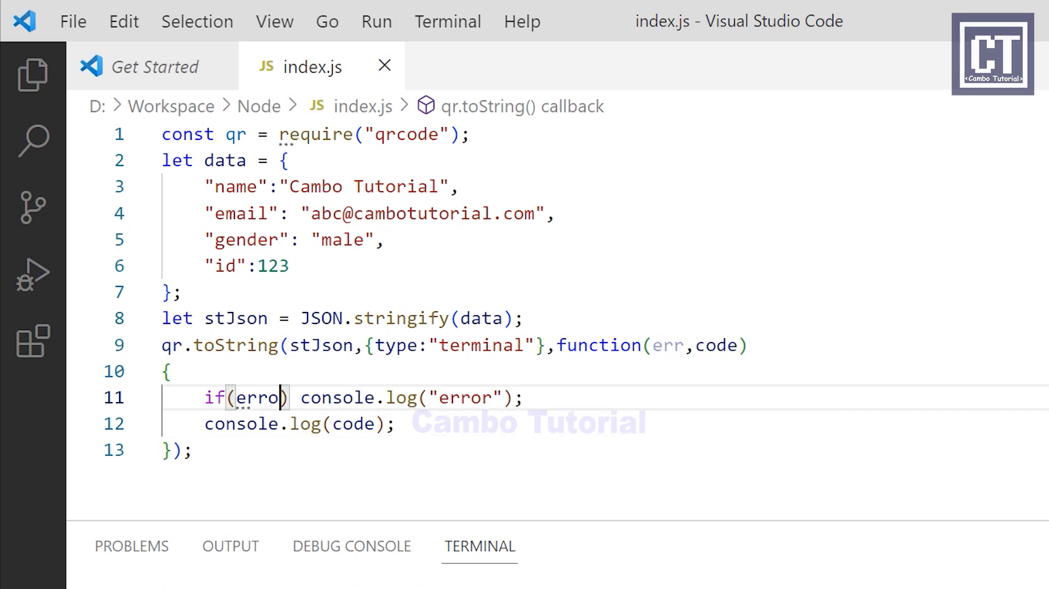
{"action": "type", "text": "return"}
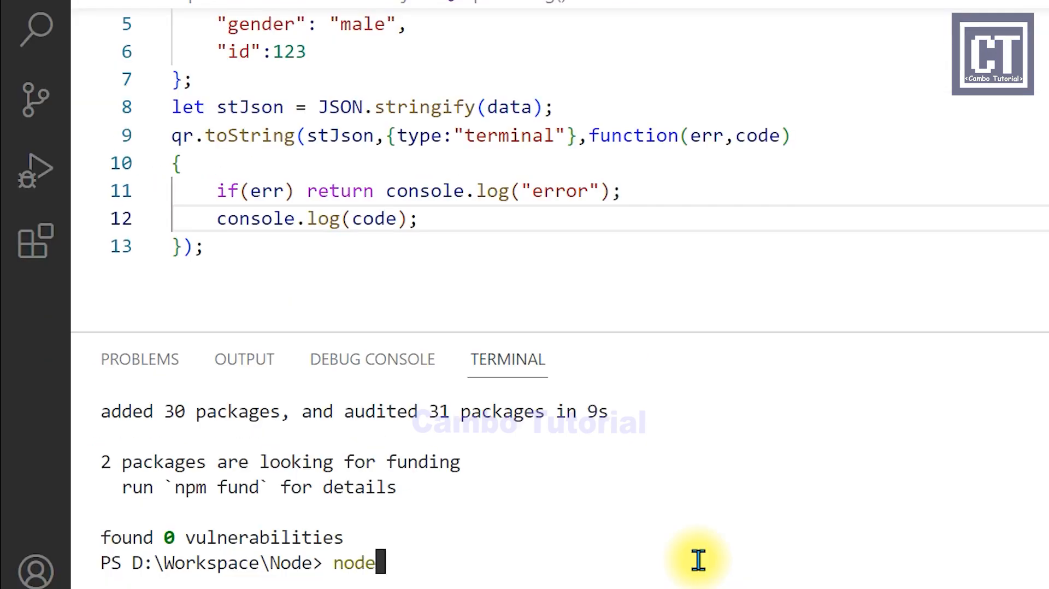
Run node .\index.js to print the QR code in the terminal
{"action": "type", "text": ".\\index.js"}
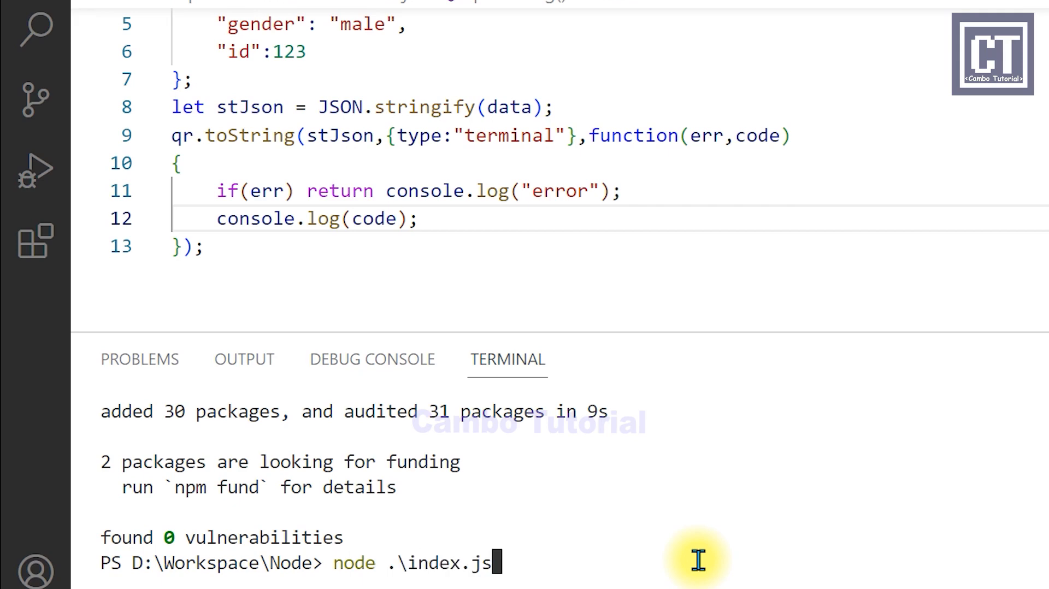
{"action": "key", "text": "Enter"}
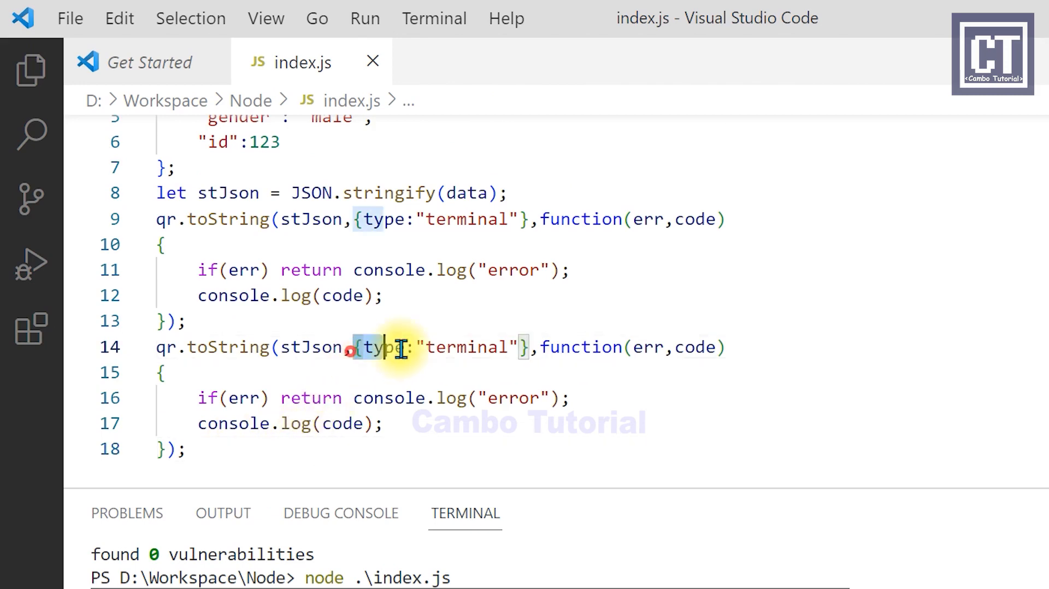
Switch the copied call to qr.toDataURL, comment out the toString block, and run node .\index.js
{"action": "key", "text": "Backspace"}
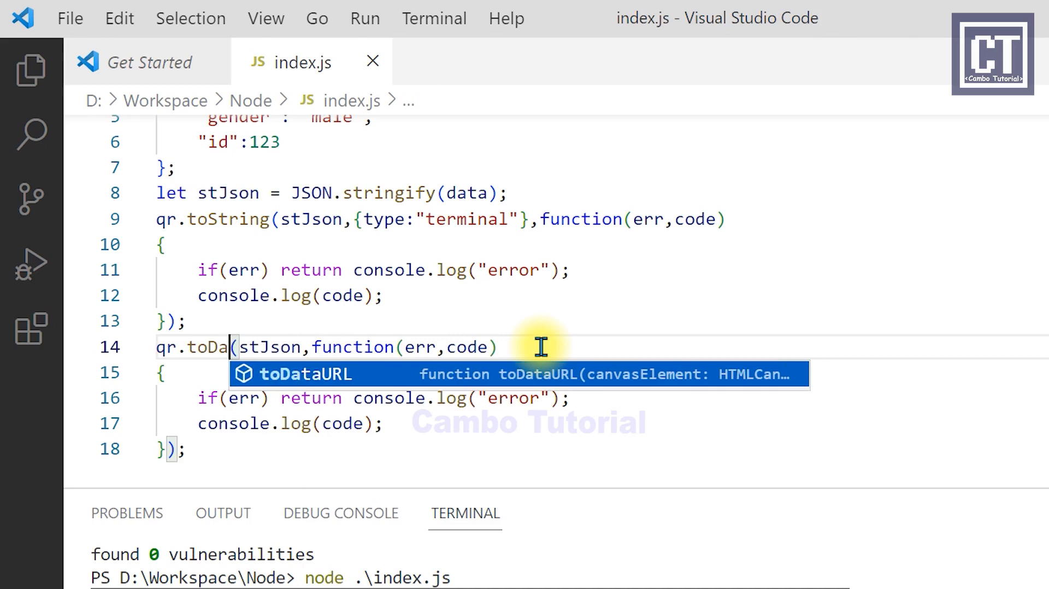
{"action": "key", "text": "Tab"}
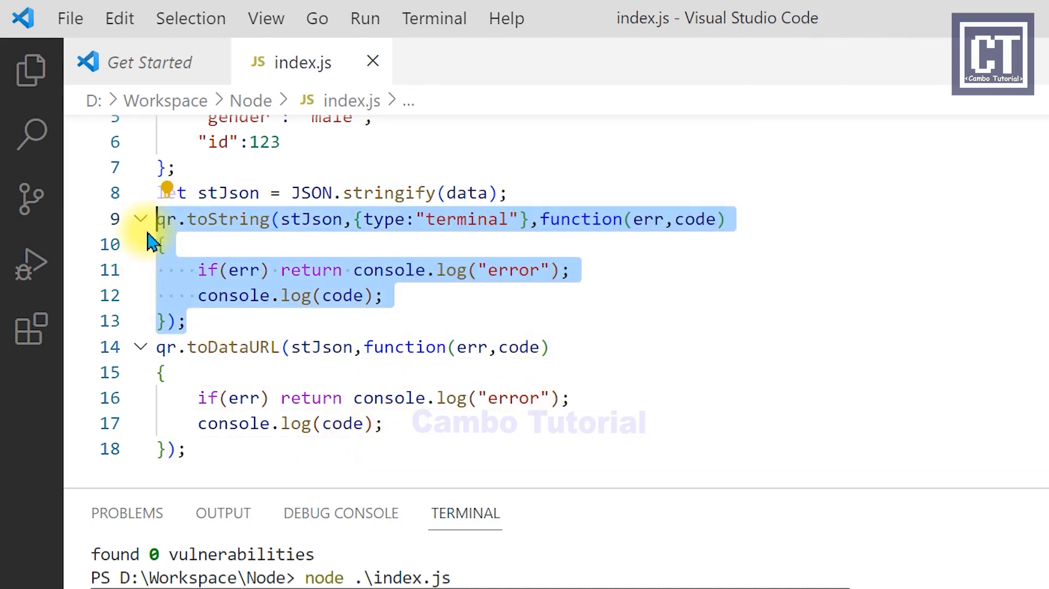
{"action": "type", "text": "/*"}
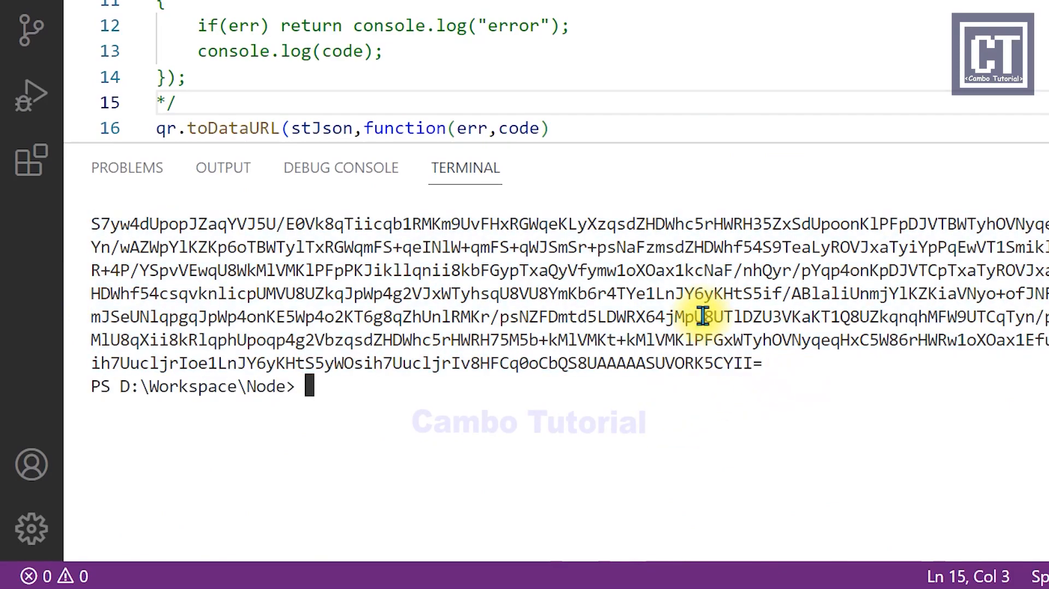
{"action": "type", "text": "node .\\index.js"}
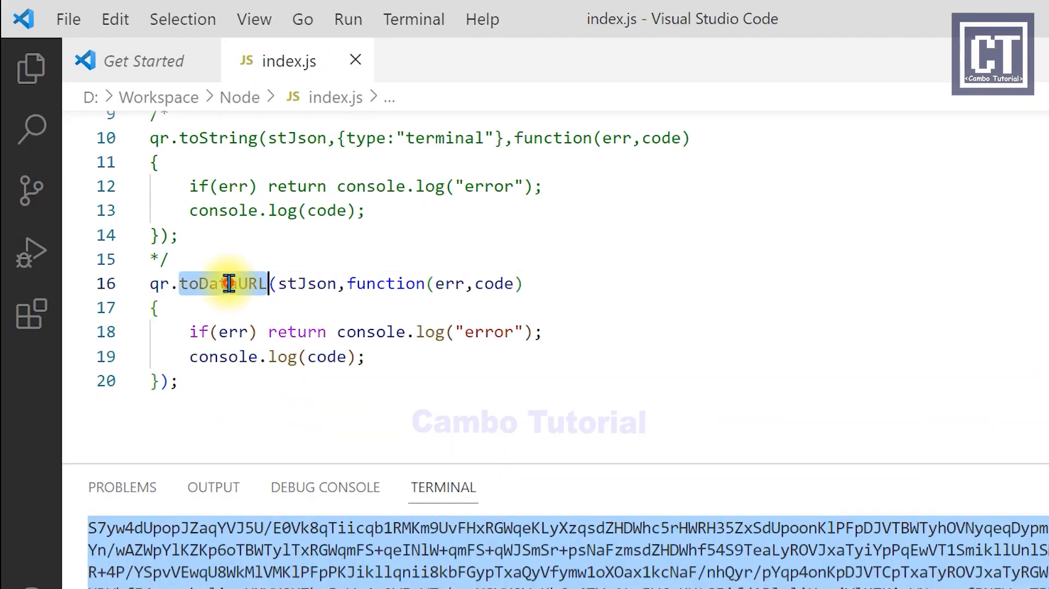
Change the call to qr.toFile saving "qr.png", then rerun node .\index.js
{"action": "type", "text": "tofi"}
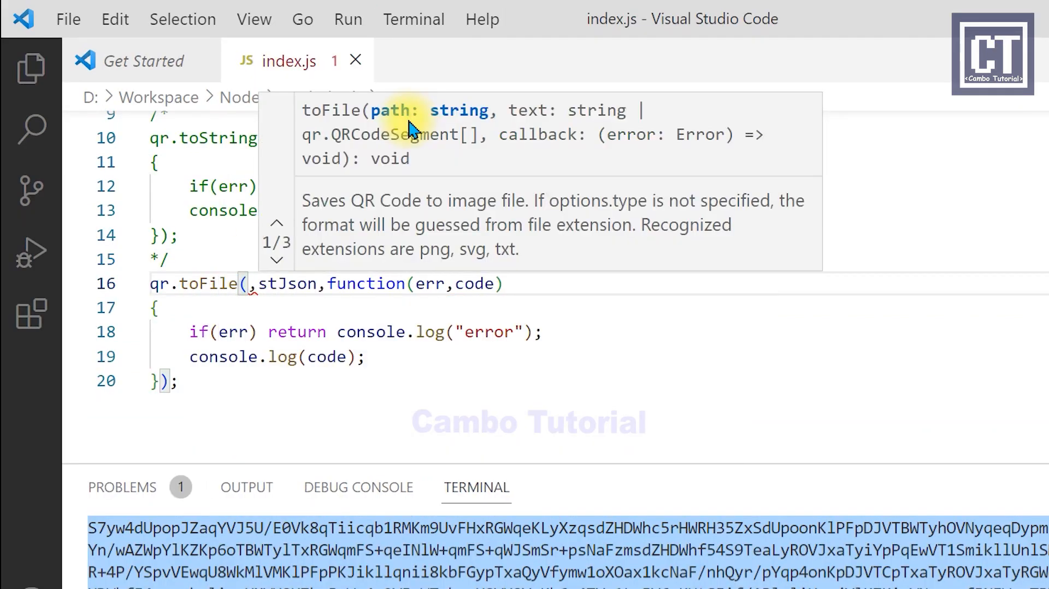
{"action": "type", "text": "\"\""}
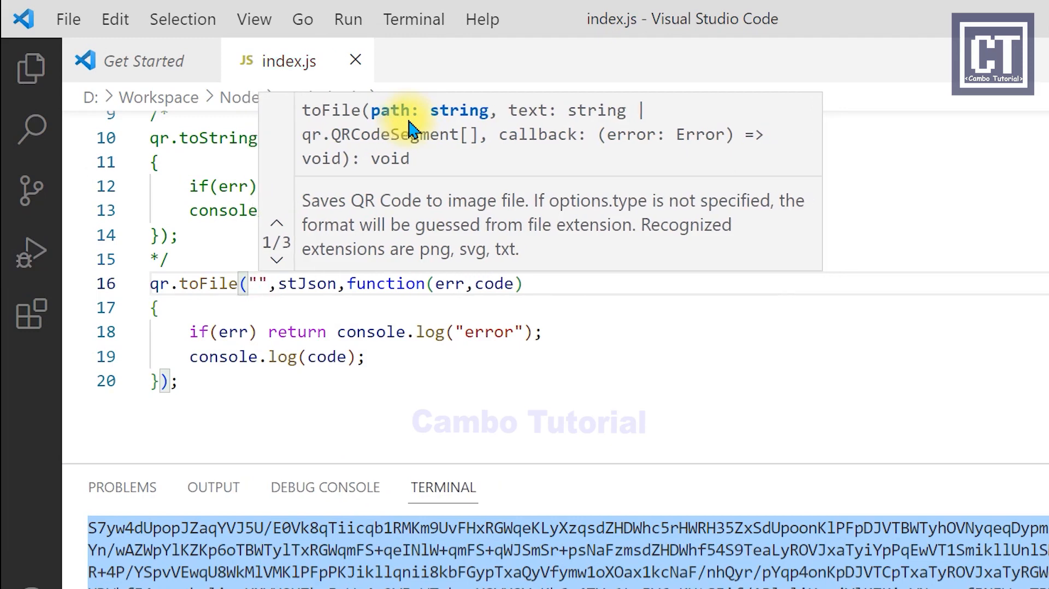
{"action": "type", "text": "qr.n"}
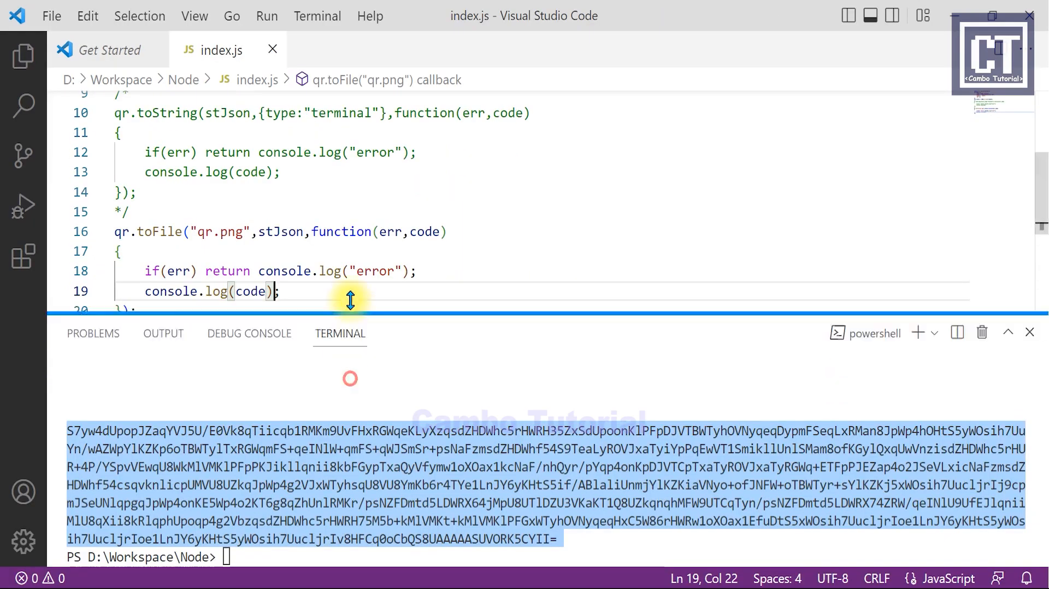
{"action": "type", "text": "node .\\index.js"}
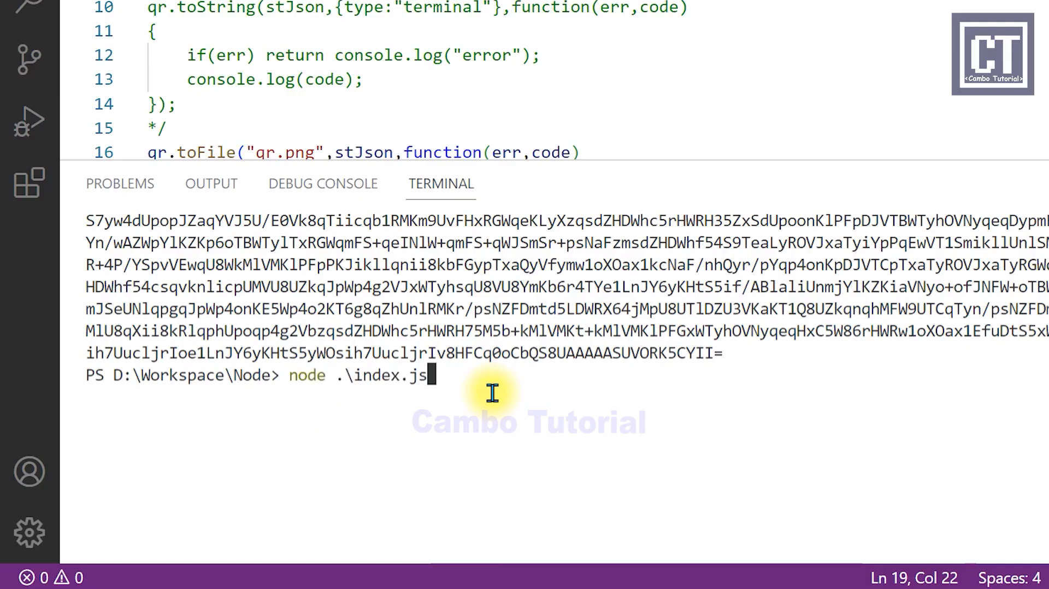
{"action": "key", "text": "enter"}
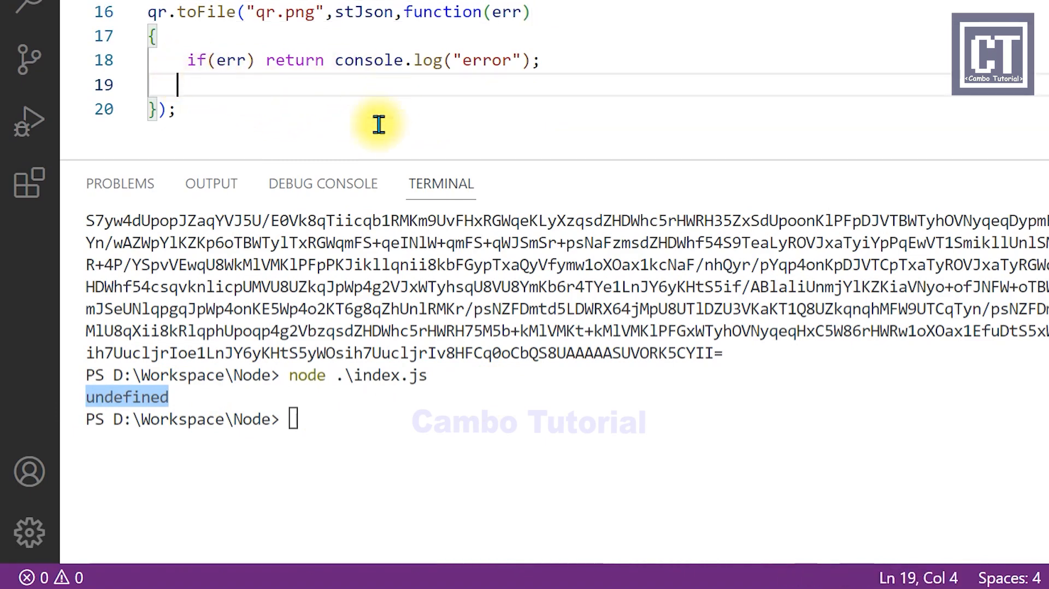
{"action": "mouse_move", "coordinate": [452, 422]}
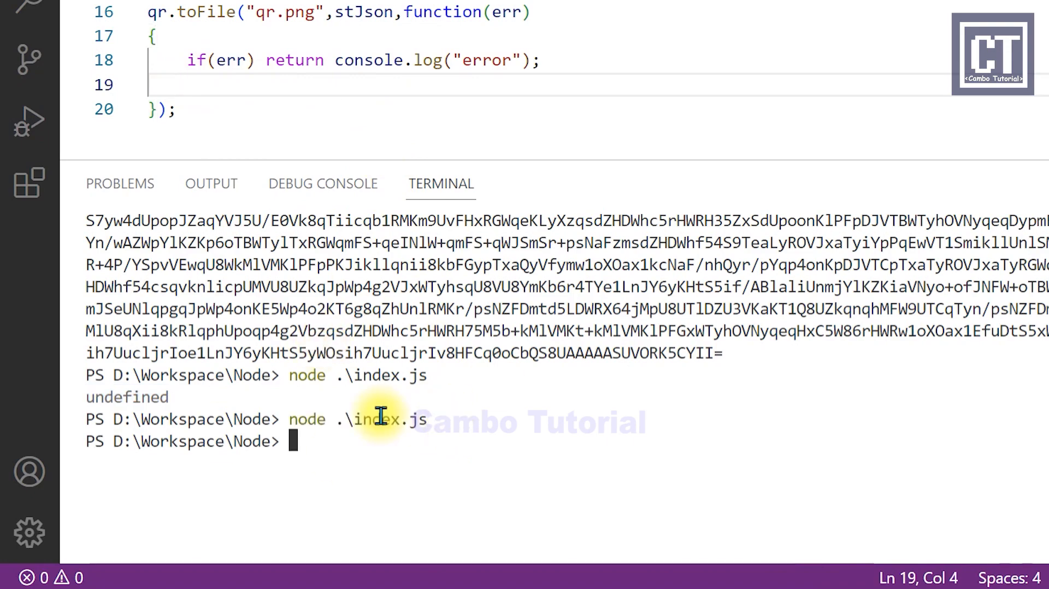
{"action": "right_click", "coordinate": [214, 50]}
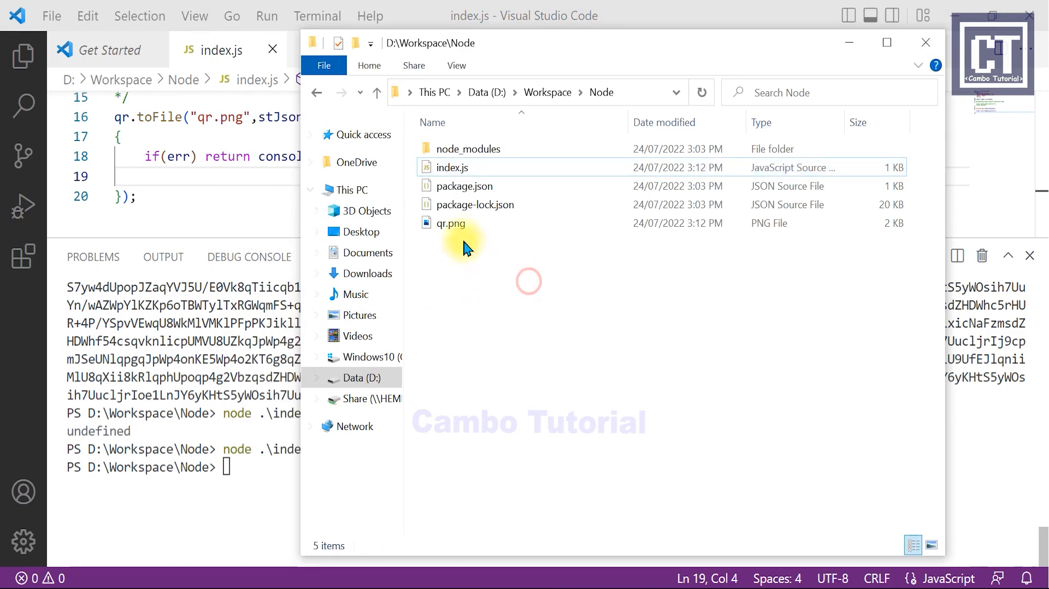
Open qr.png from D:\Workspace\Node in Photos to view the generated QR code
{"action": "left_click", "coordinate": [450, 222]}
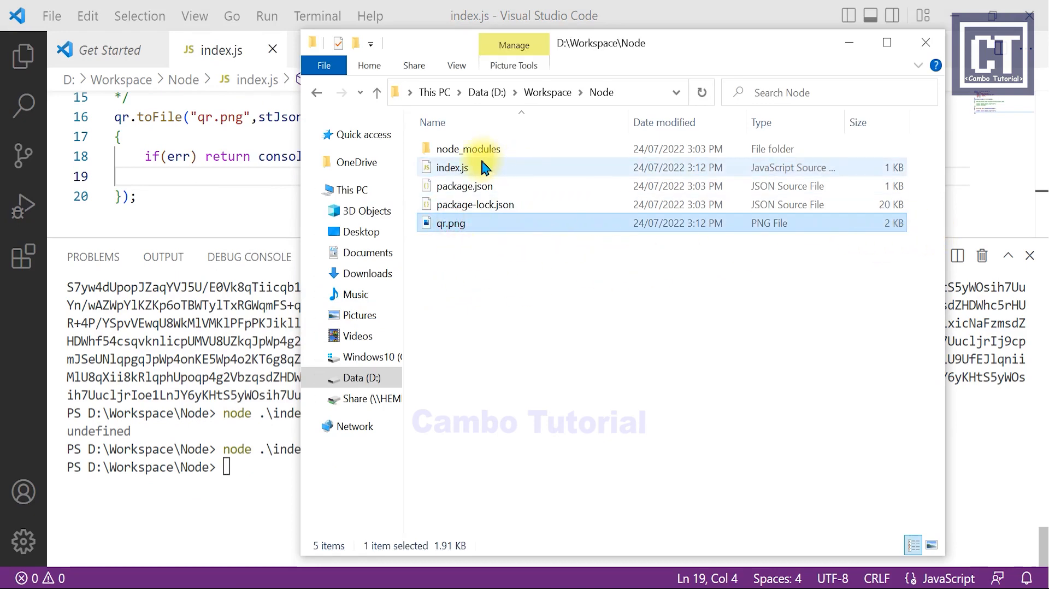
{"action": "double_click", "coordinate": [450, 223]}
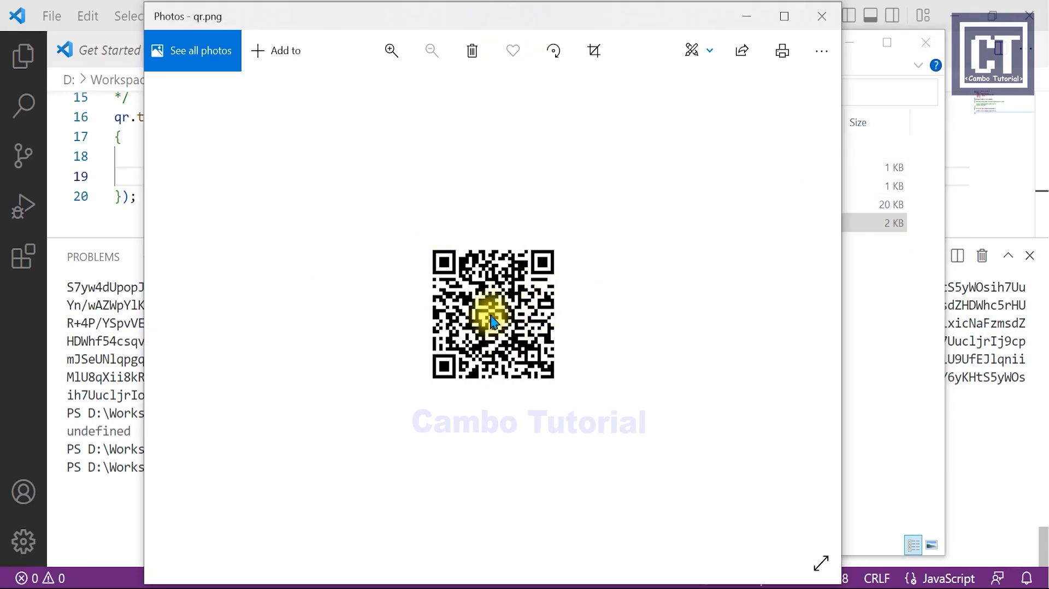
{"action": "left_click", "coordinate": [390, 50]}
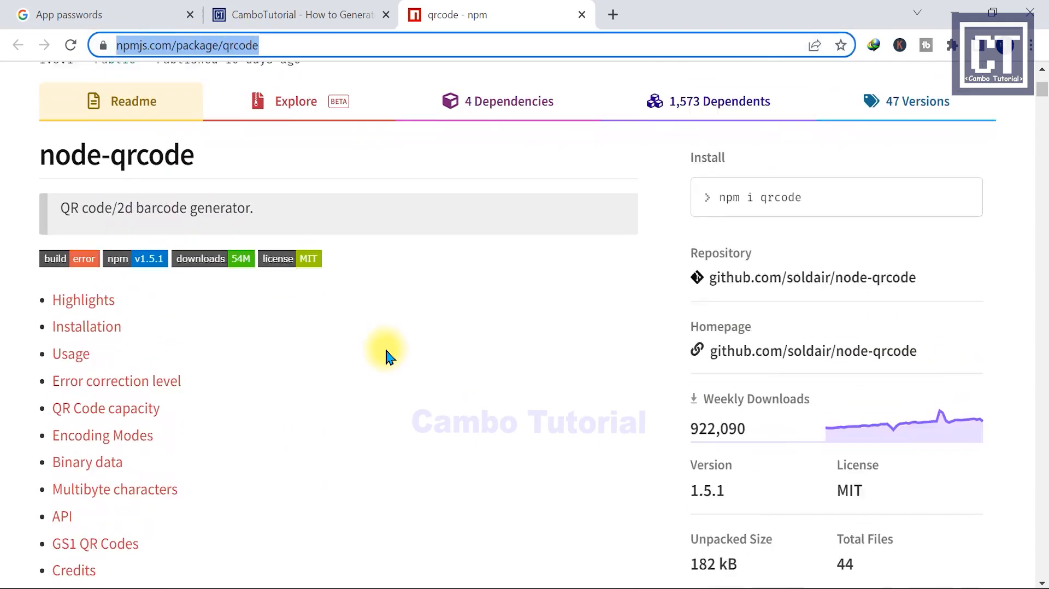
Scroll the qrcode npm readme past Highlights and Usage to the Error correction level table
{"action": "scroll", "scroll_direction": "down", "scroll_amount": 3}
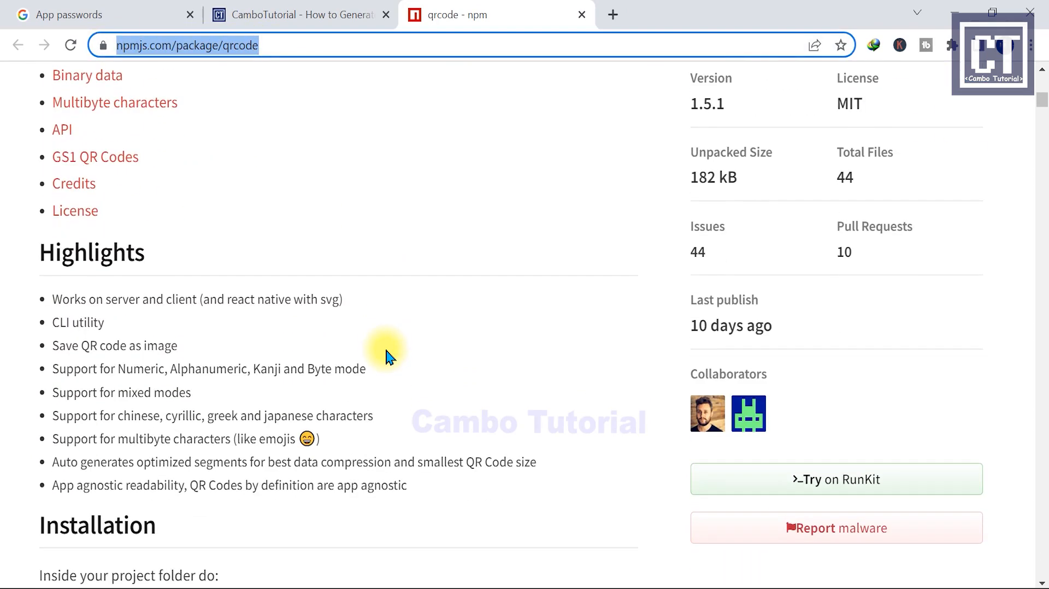
{"action": "scroll", "scroll_direction": "down", "scroll_amount": 3}
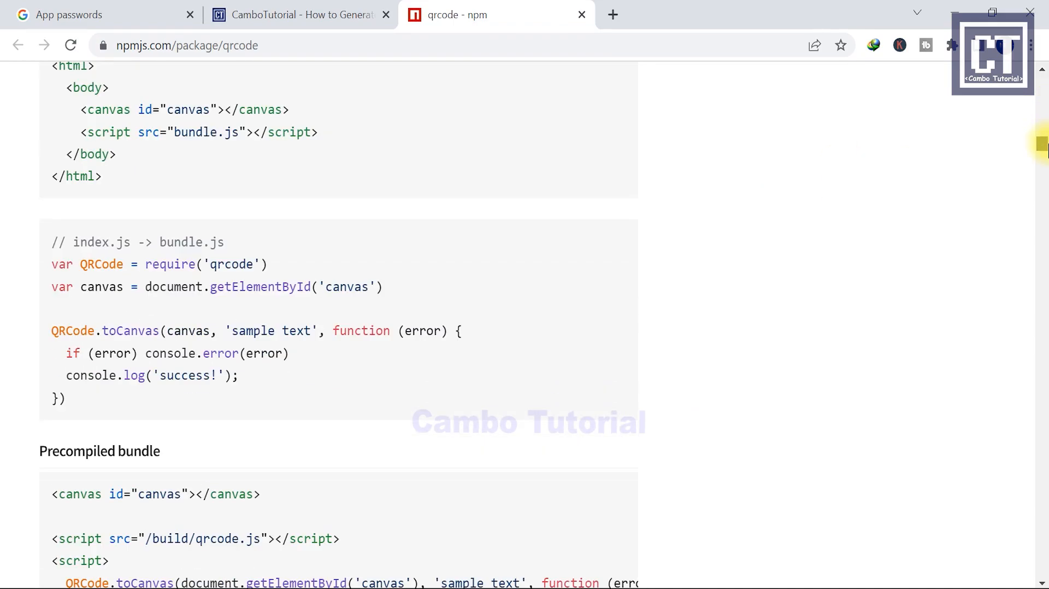
{"action": "scroll", "scroll_direction": "down", "scroll_amount": 3}
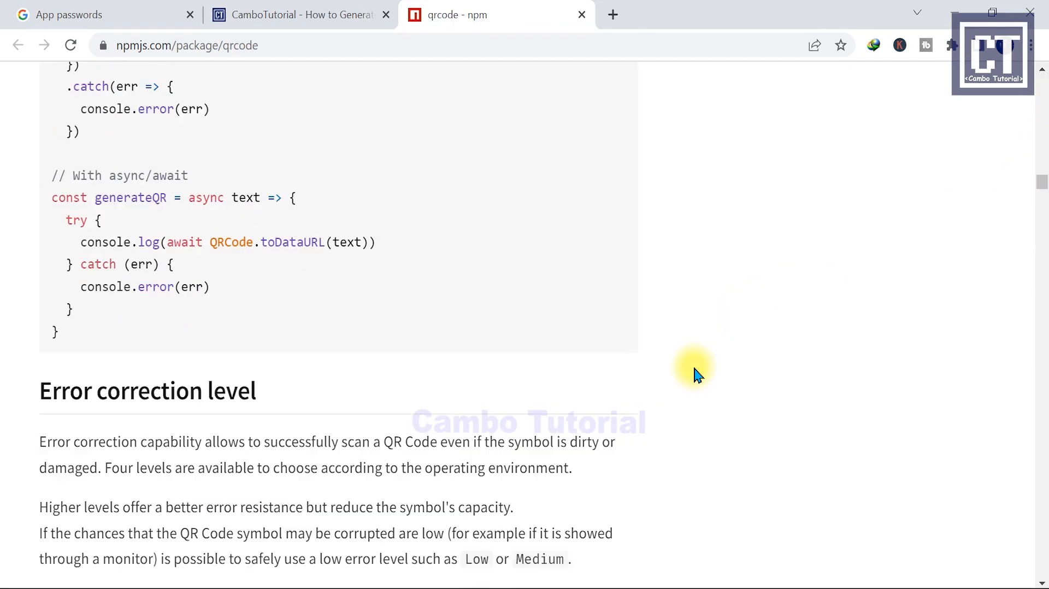
{"action": "scroll", "scroll_direction": "down", "scroll_amount": 3}
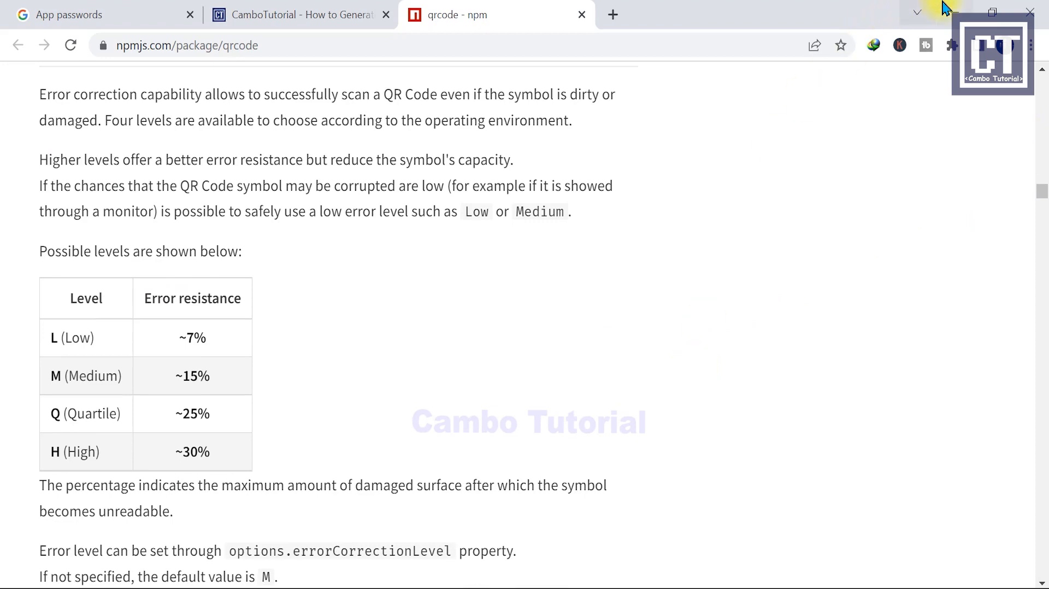